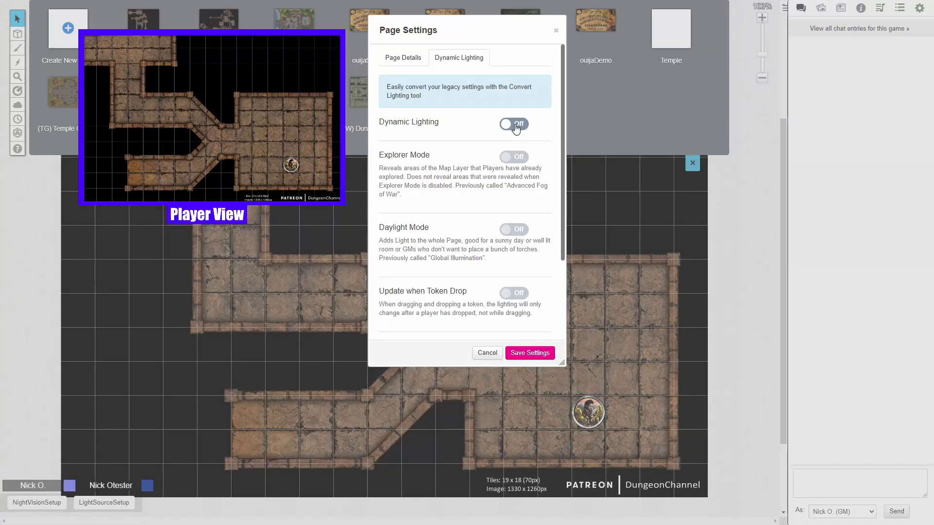
Enable bright light on the rolled 12 token at 15 ft.
{"action": "left_click", "coordinate": [512, 124]}
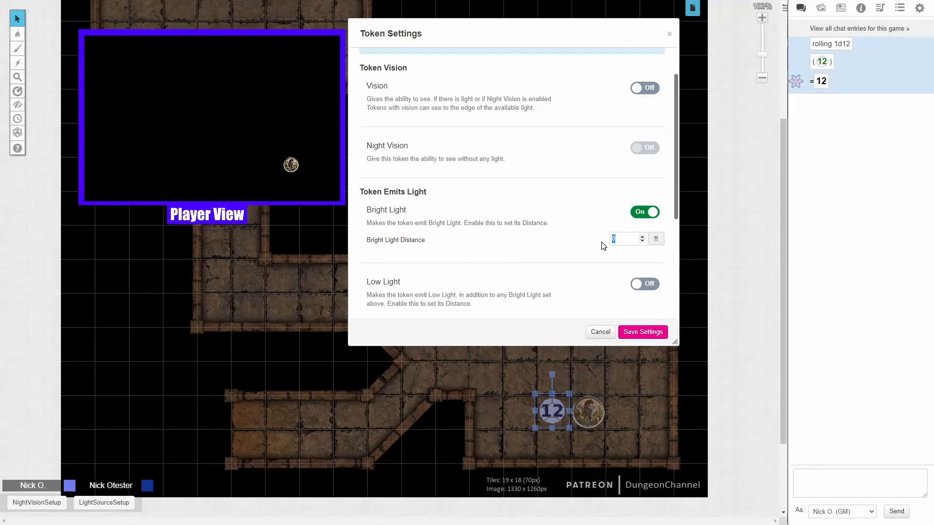
{"action": "type", "text": "15"}
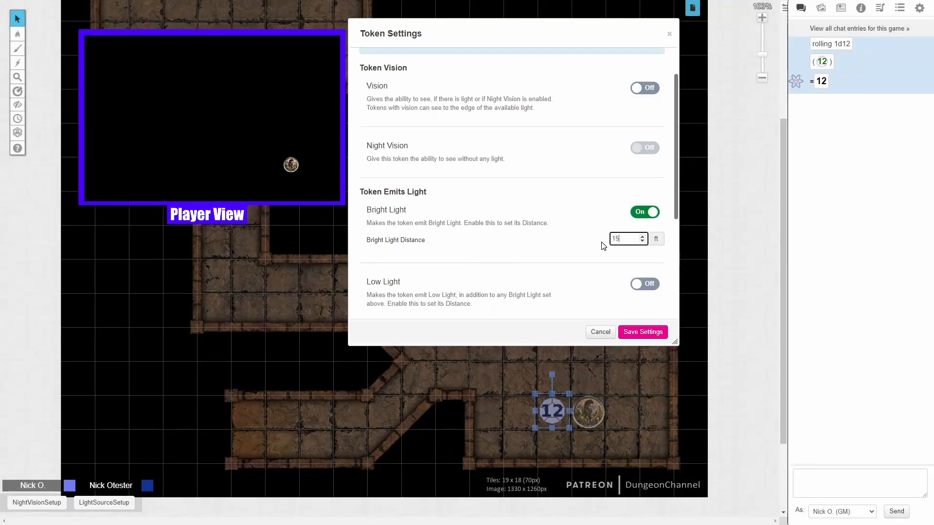
{"action": "left_click", "coordinate": [375, 61]}
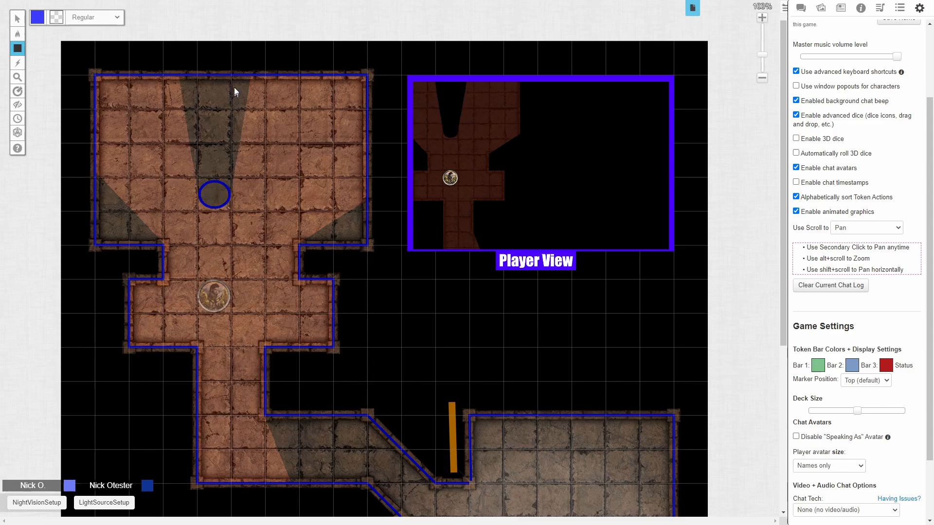
Bring the chat log back into view.
{"action": "left_click", "coordinate": [800, 8]}
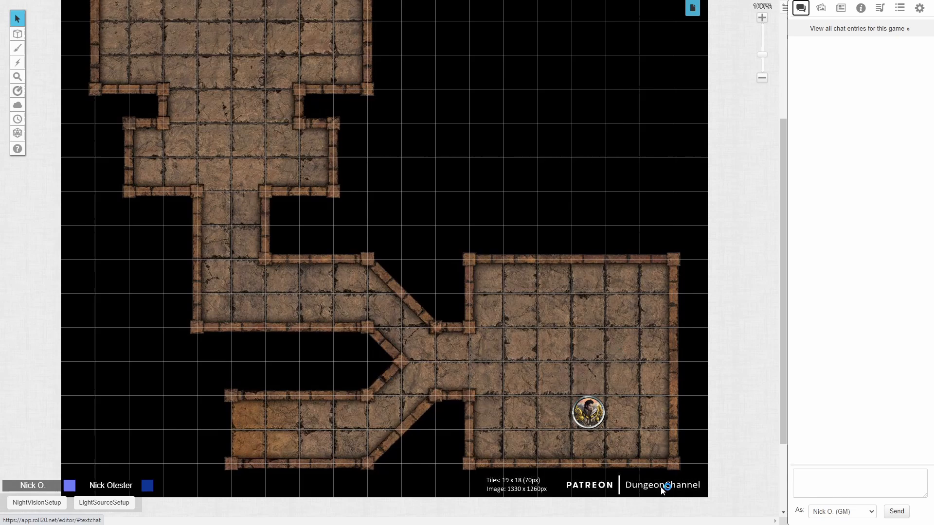
{"action": "mouse_move", "coordinate": [677, 492]}
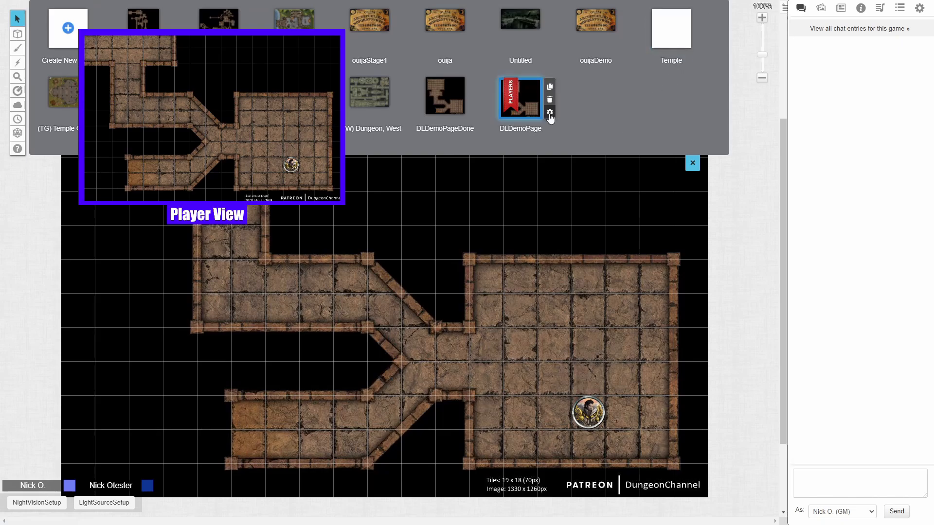
{"action": "mouse_move", "coordinate": [550, 113]}
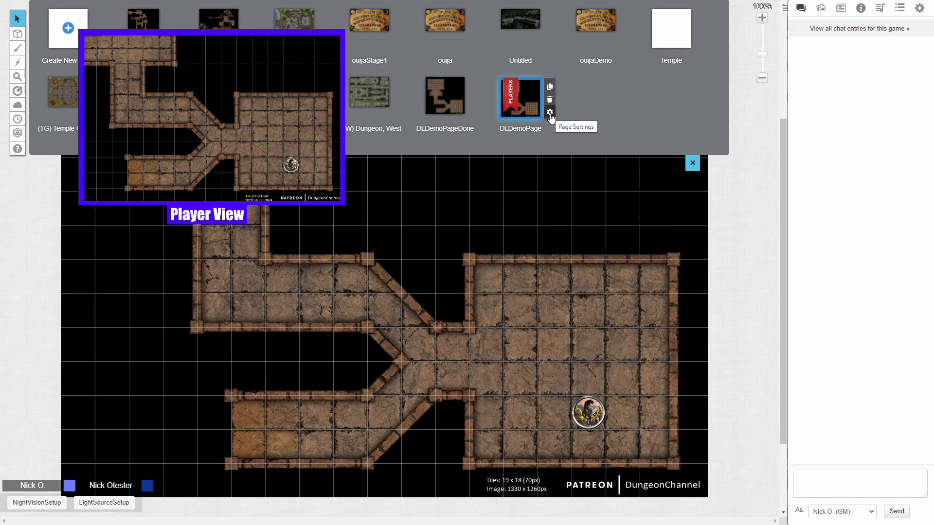
Switch Dynamic Lighting on in DLDemoPage settings, save, and close the page list.
{"action": "left_click", "coordinate": [549, 112]}
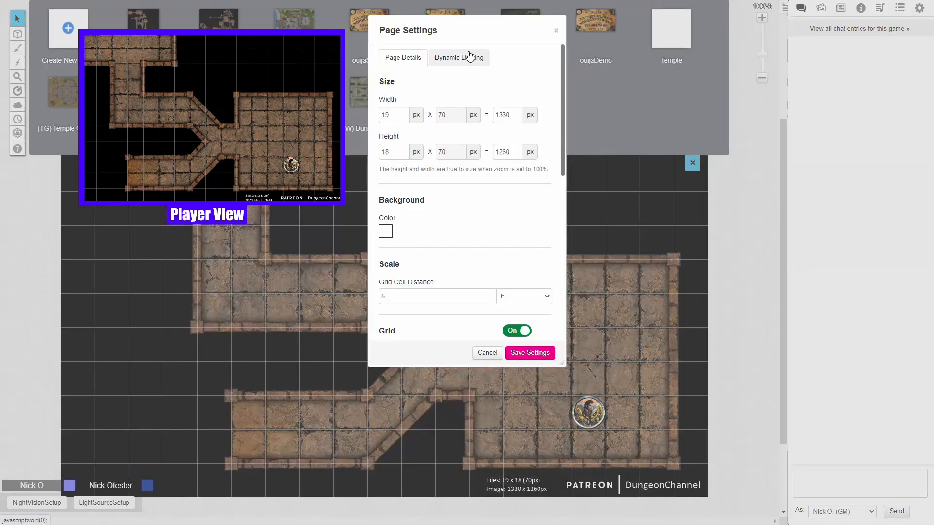
{"action": "left_click", "coordinate": [459, 58]}
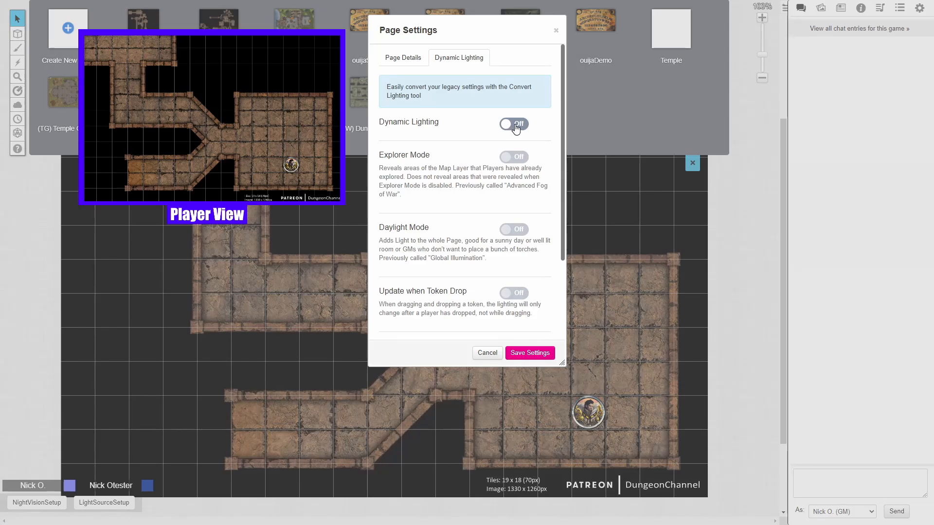
{"action": "left_click", "coordinate": [512, 124]}
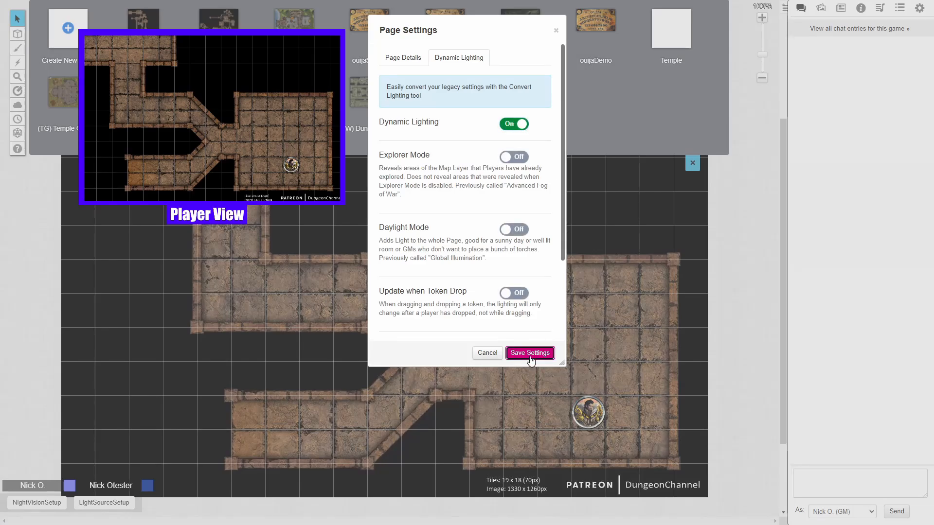
{"action": "left_click", "coordinate": [529, 352]}
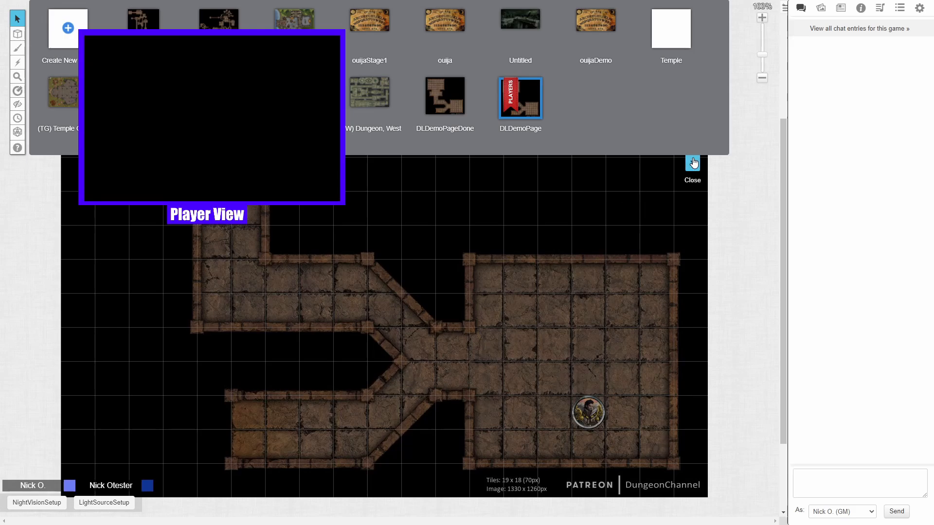
{"action": "left_click", "coordinate": [692, 166]}
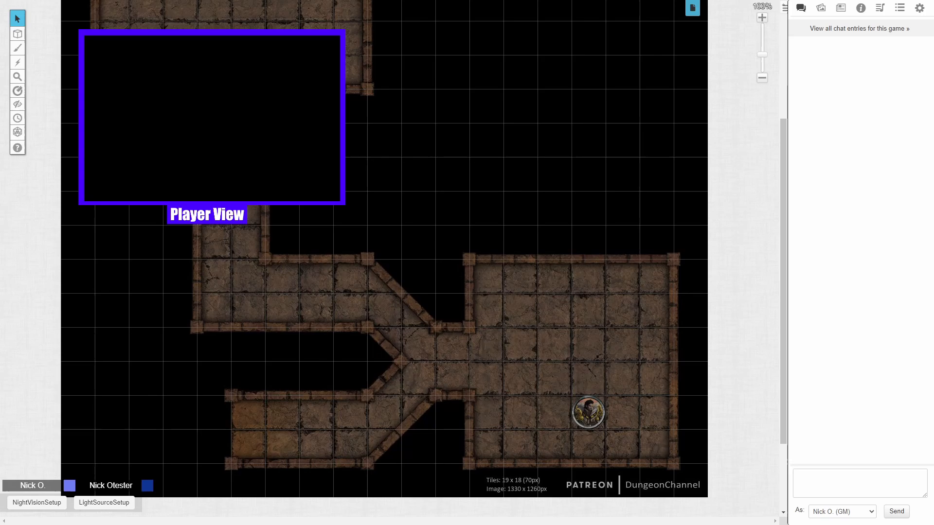
{"action": "mouse_move", "coordinate": [490, 301]}
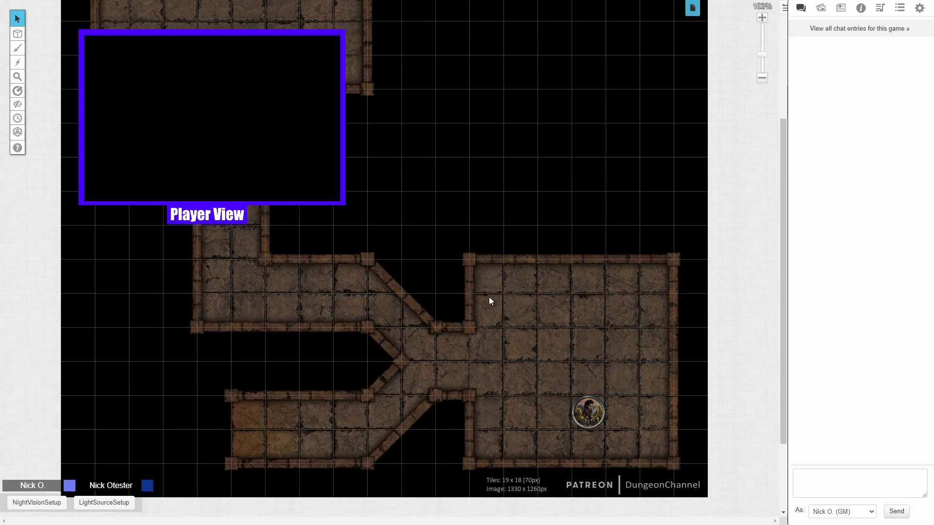
{"action": "left_click", "coordinate": [495, 296]}
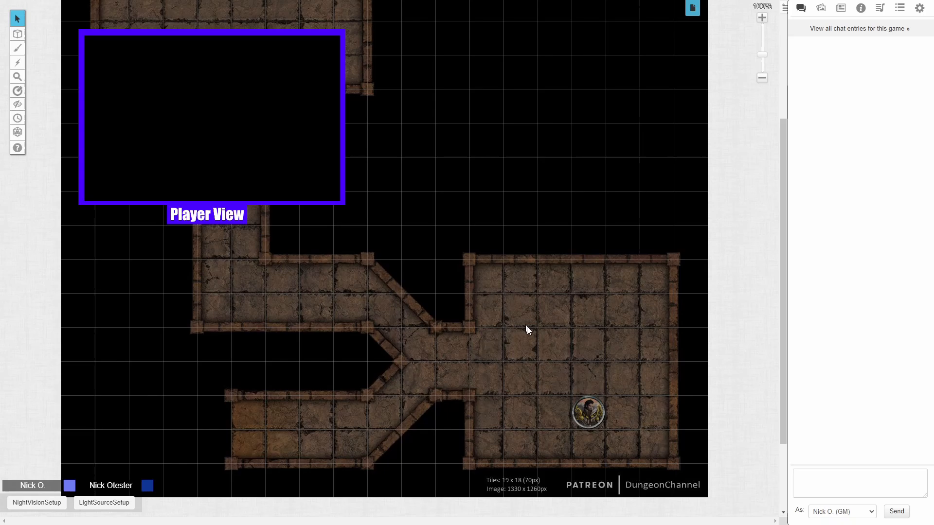
Turn on Vision in the hero token's dynamic lighting settings and save.
{"action": "left_click", "coordinate": [588, 412]}
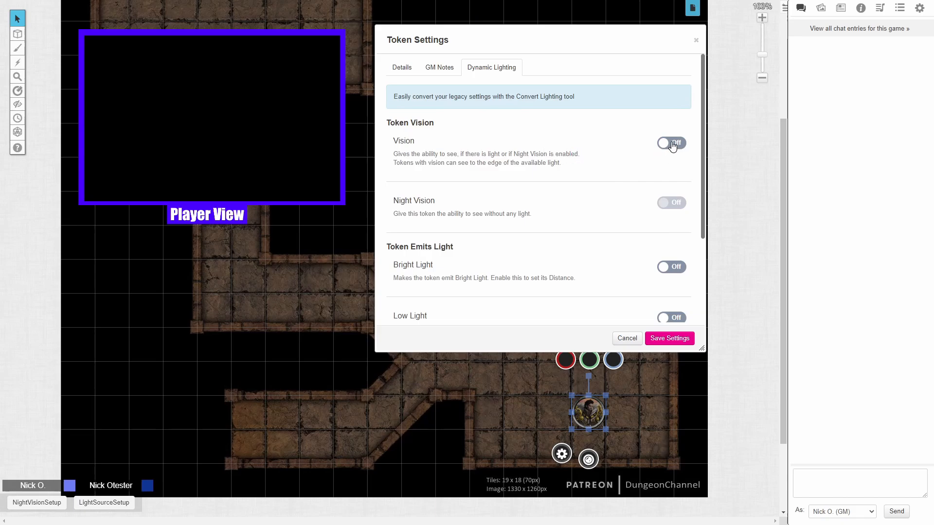
{"action": "left_click", "coordinate": [671, 143]}
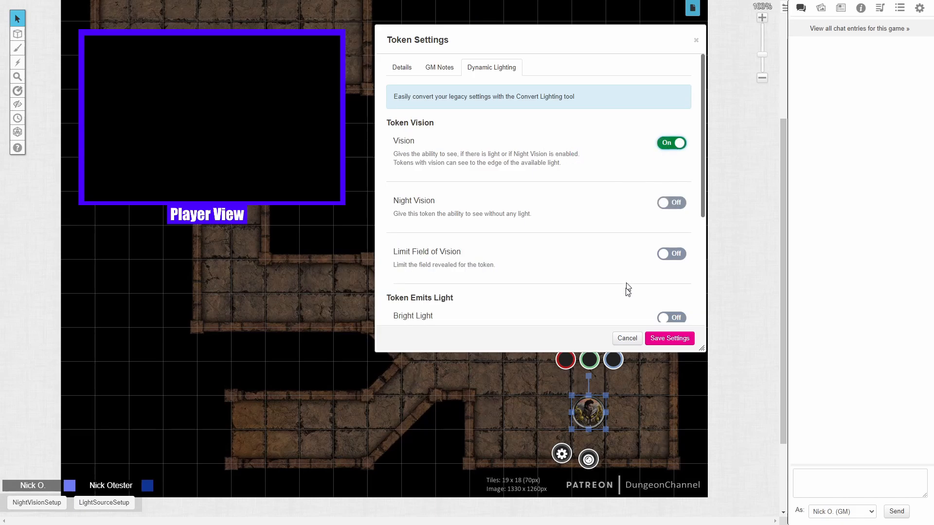
{"action": "left_click", "coordinate": [669, 339]}
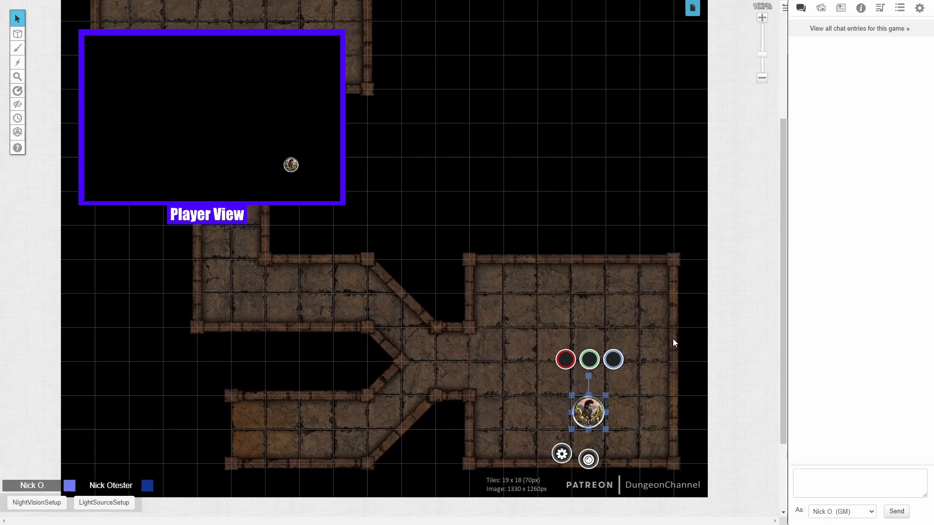
{"action": "mouse_move", "coordinate": [634, 332]}
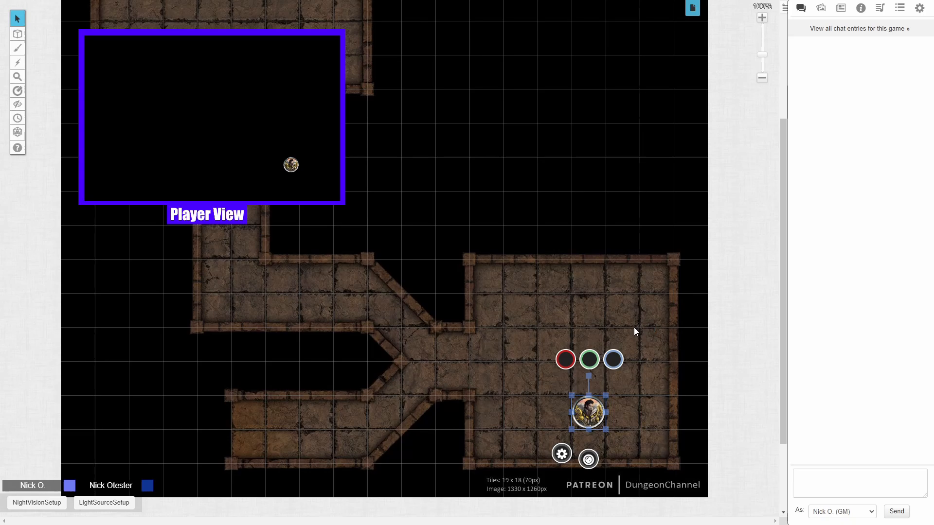
{"action": "mouse_move", "coordinate": [608, 338]}
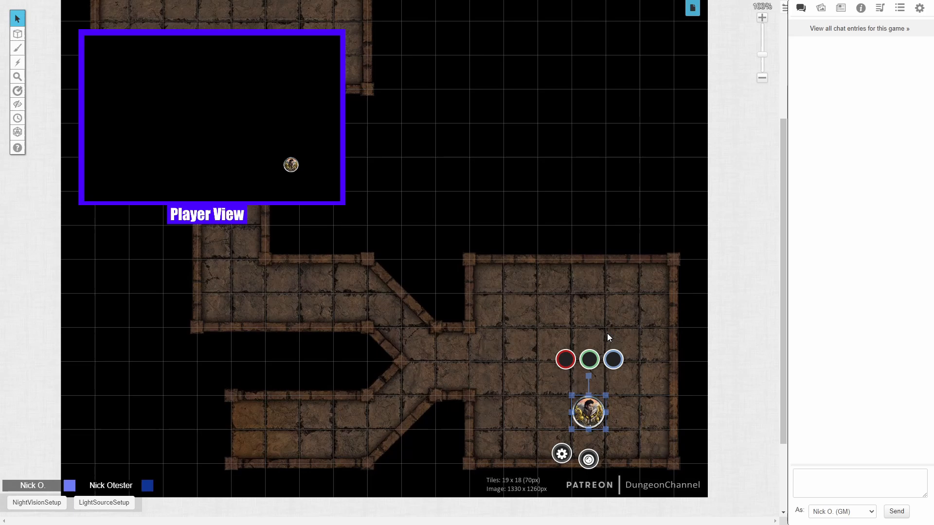
{"action": "mouse_move", "coordinate": [589, 406]}
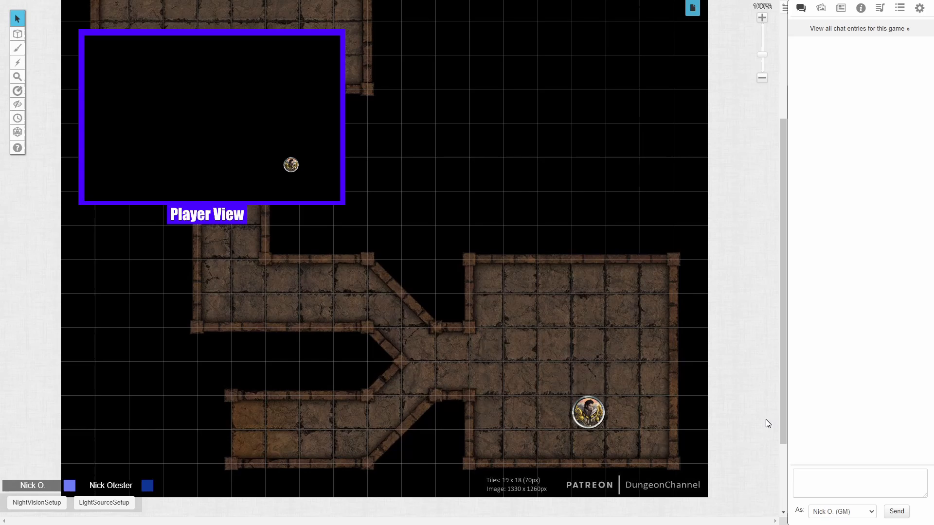
{"action": "mouse_move", "coordinate": [743, 418]}
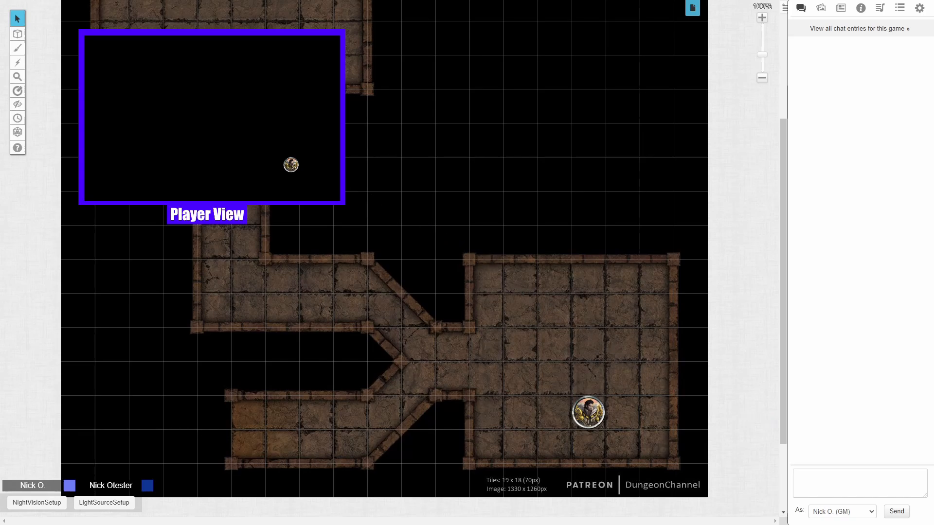
{"action": "left_click", "coordinate": [17, 33]}
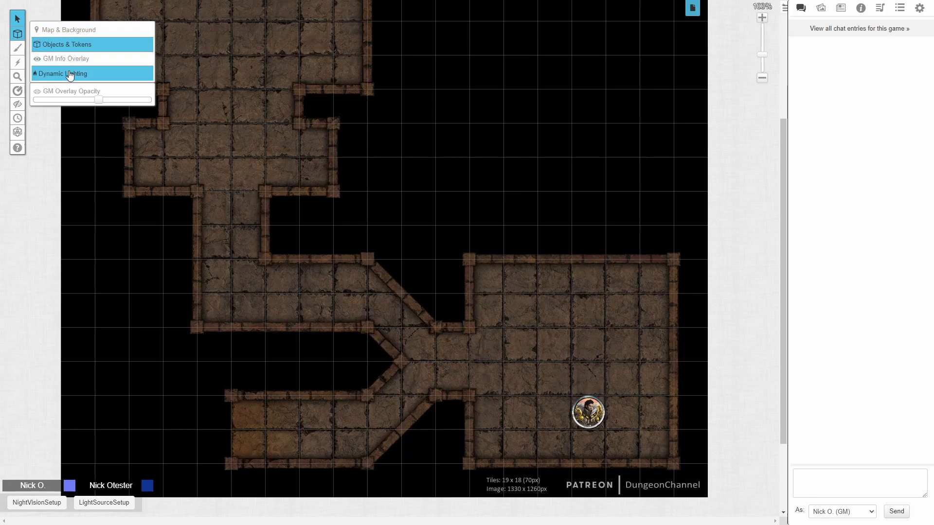
{"action": "left_click", "coordinate": [63, 74]}
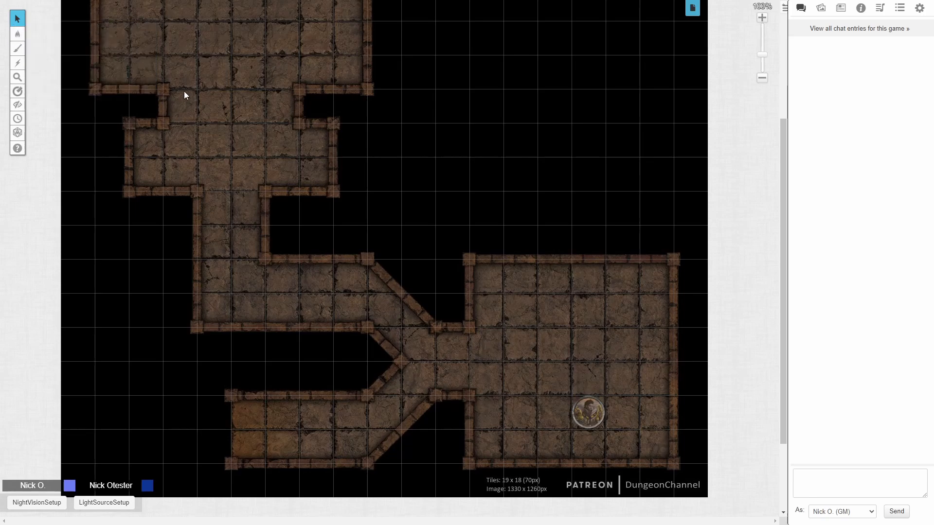
{"action": "mouse_move", "coordinate": [287, 174]}
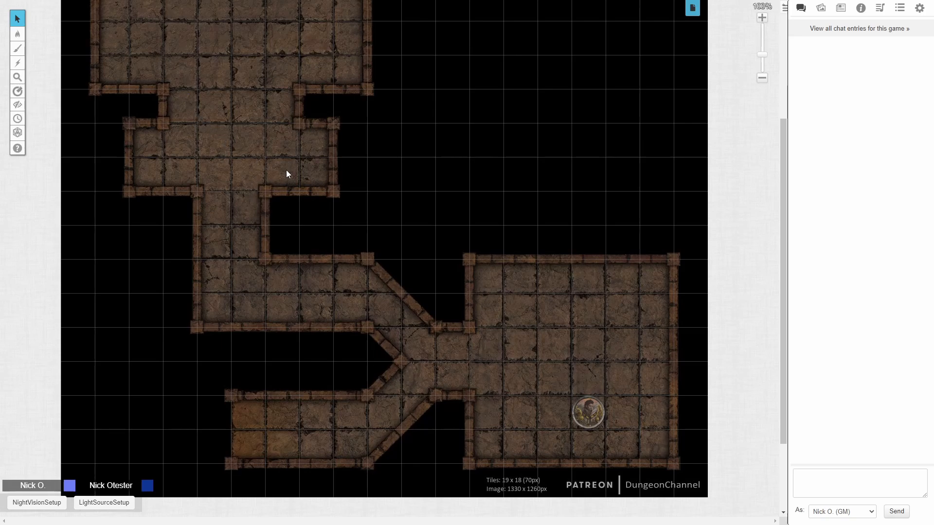
{"action": "mouse_move", "coordinate": [565, 348]}
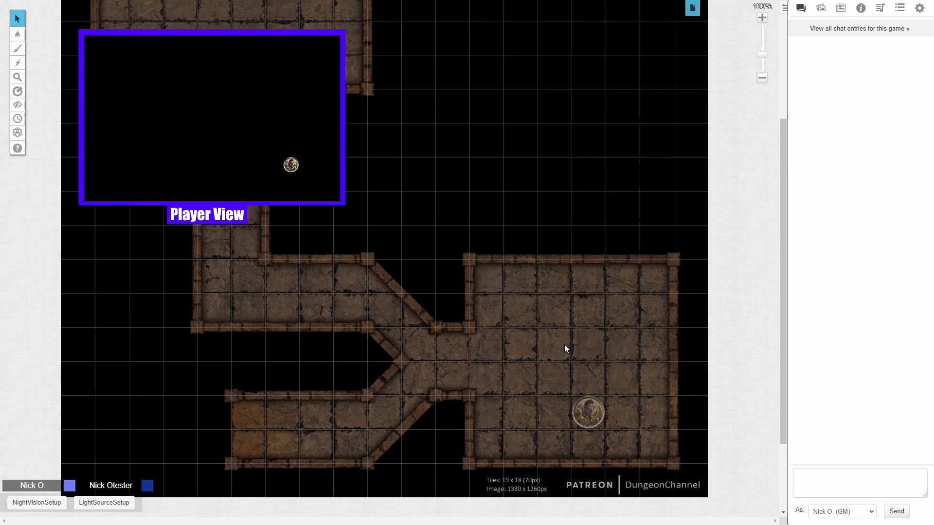
{"action": "left_click", "coordinate": [860, 483]}
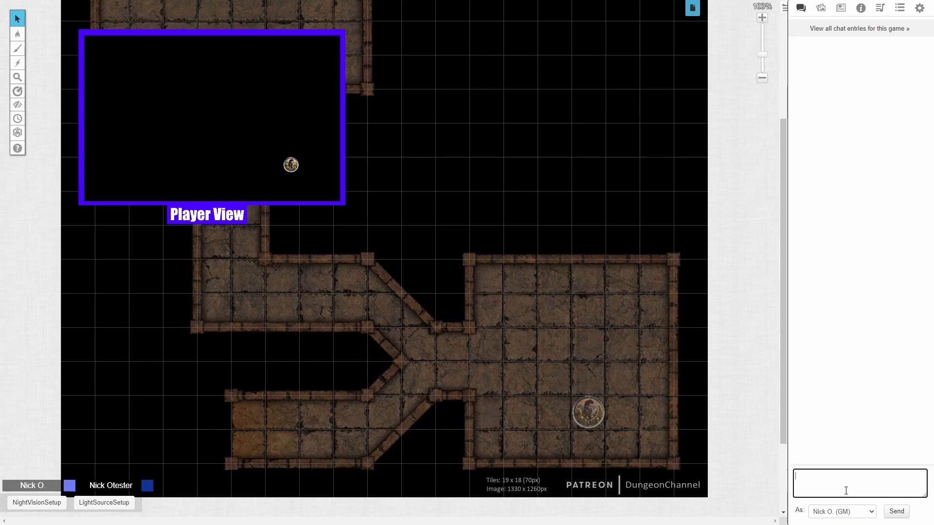
Roll with /r 1d, move the 12 token beside the hero, and open its settings.
{"action": "type", "text": "/r 1d"}
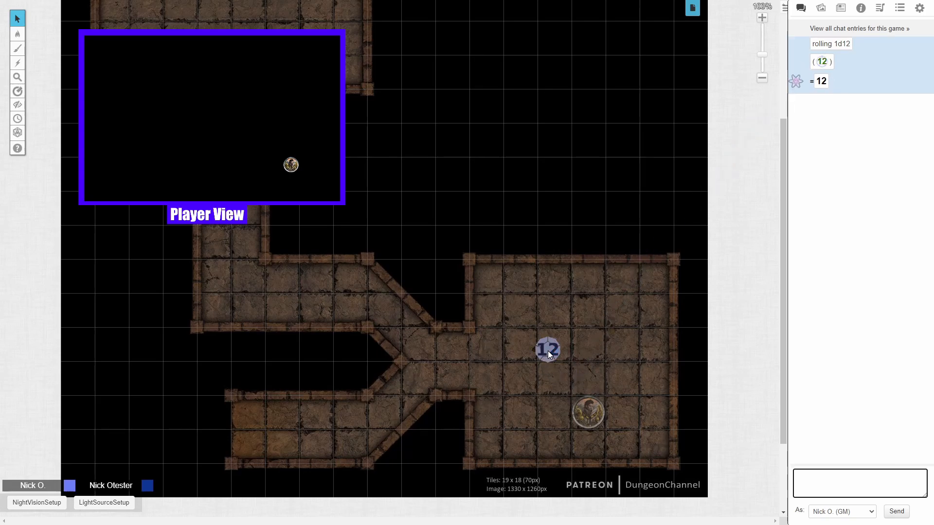
{"action": "left_click_drag", "start_coordinate": [545, 348], "coordinate": [551, 412]}
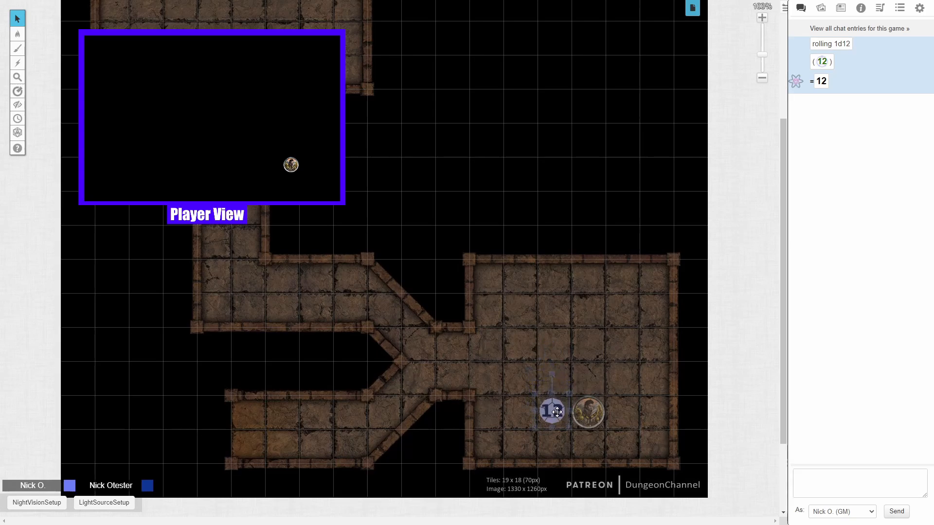
{"action": "left_click", "coordinate": [551, 411]}
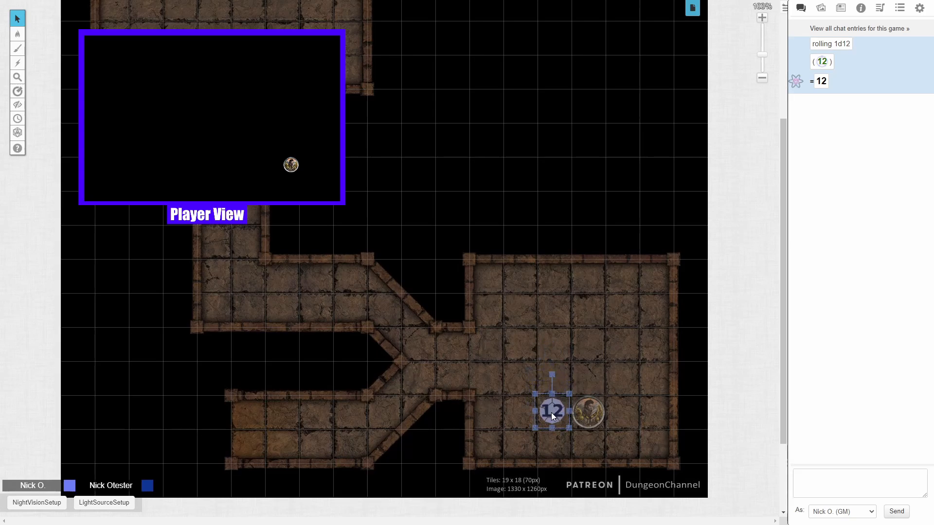
{"action": "double_click", "coordinate": [551, 411]}
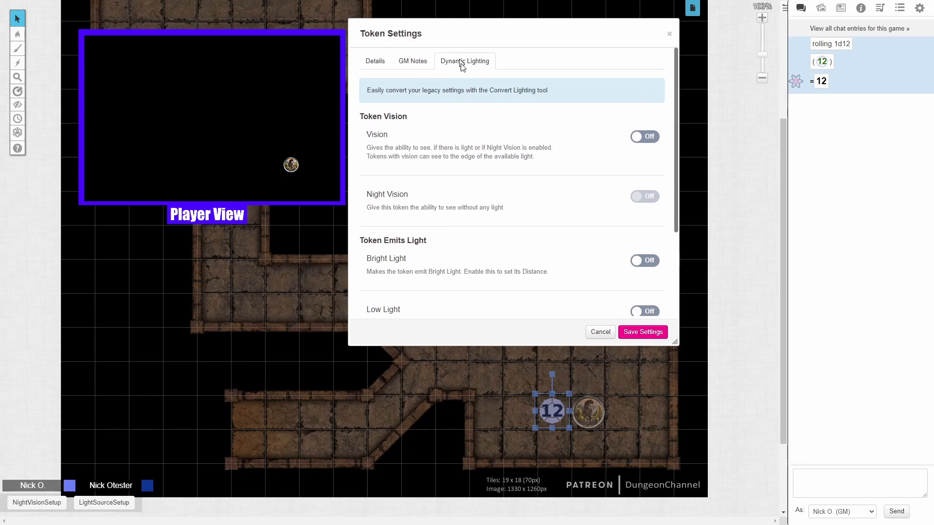
Set the 12 token's bright light to 15 ft and low light to 10 ft.
{"action": "scroll", "scroll_direction": "down", "scroll_amount": 3}
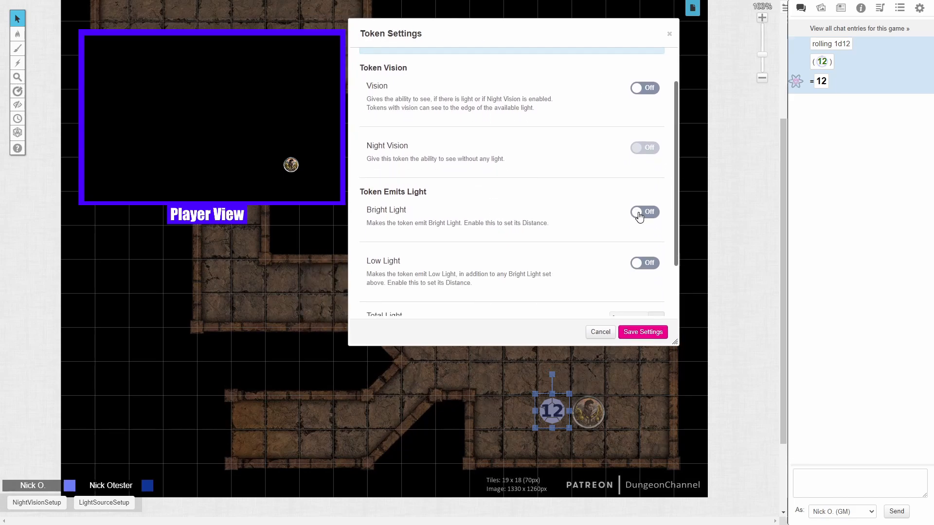
{"action": "left_click", "coordinate": [645, 212]}
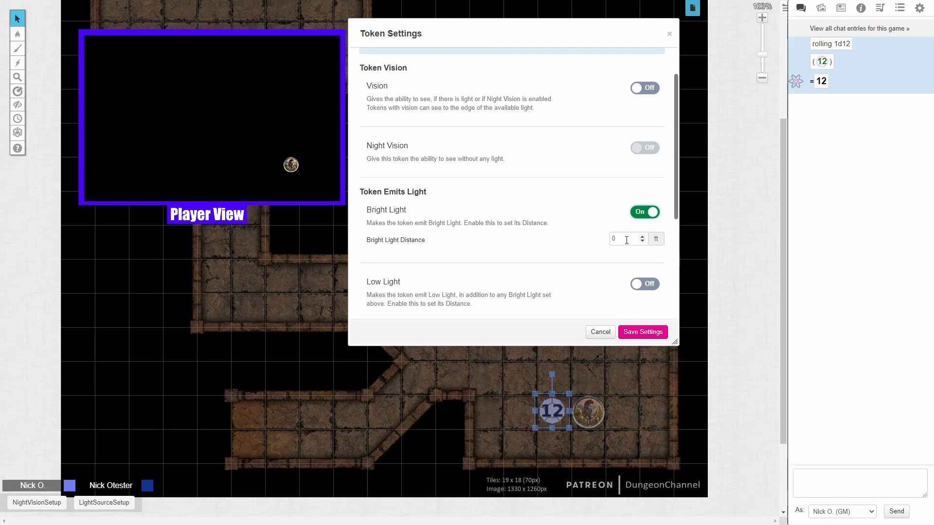
{"action": "type", "text": "1"}
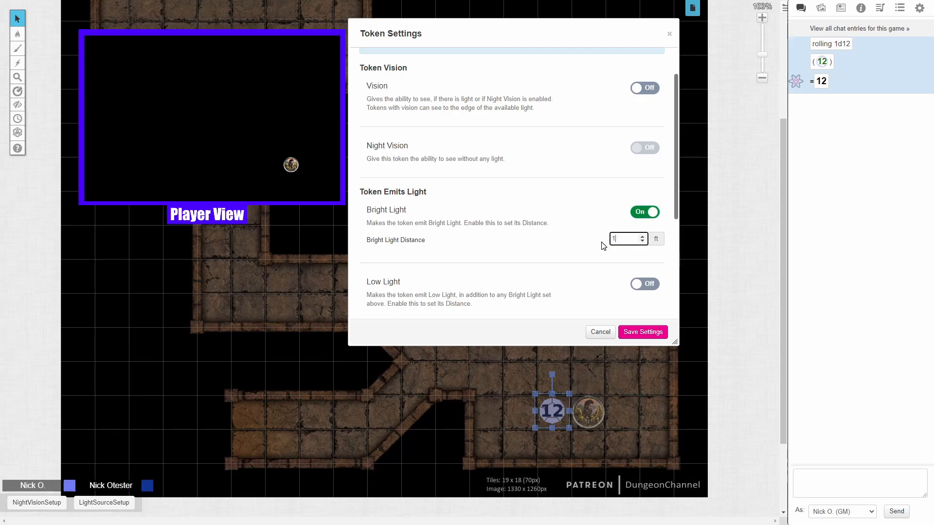
{"action": "type", "text": "15"}
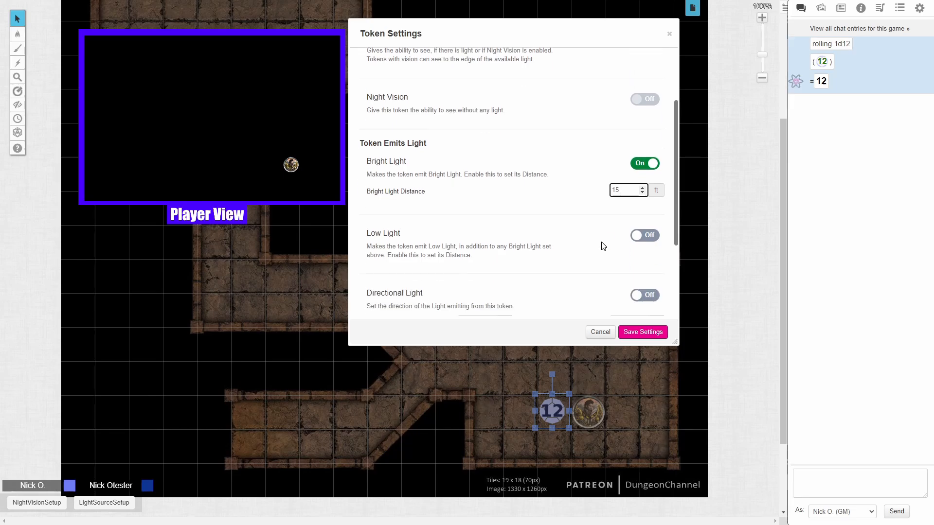
{"action": "mouse_move", "coordinate": [633, 248]}
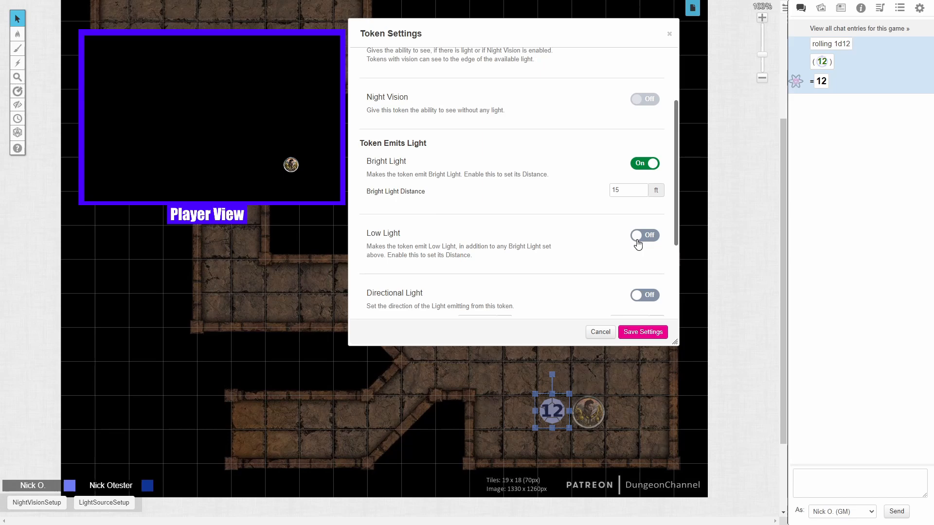
{"action": "left_click", "coordinate": [644, 235]}
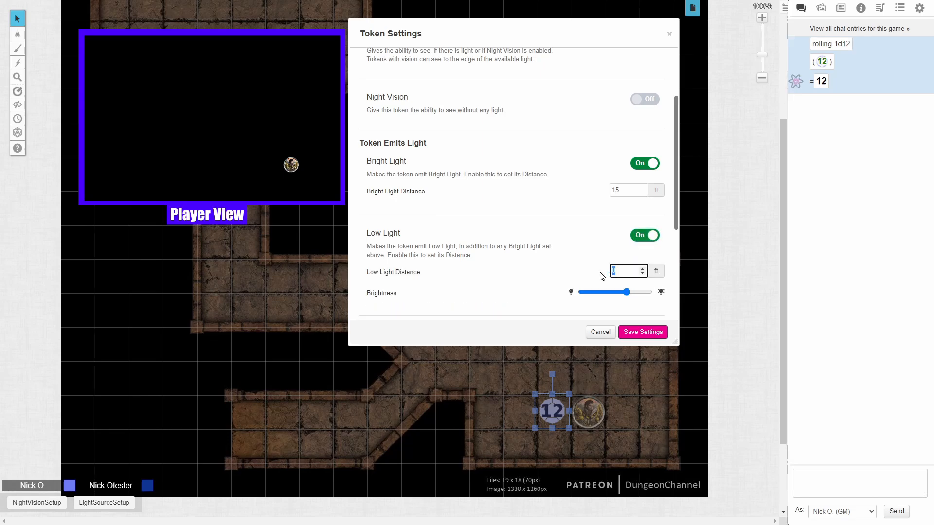
{"action": "type", "text": "10"}
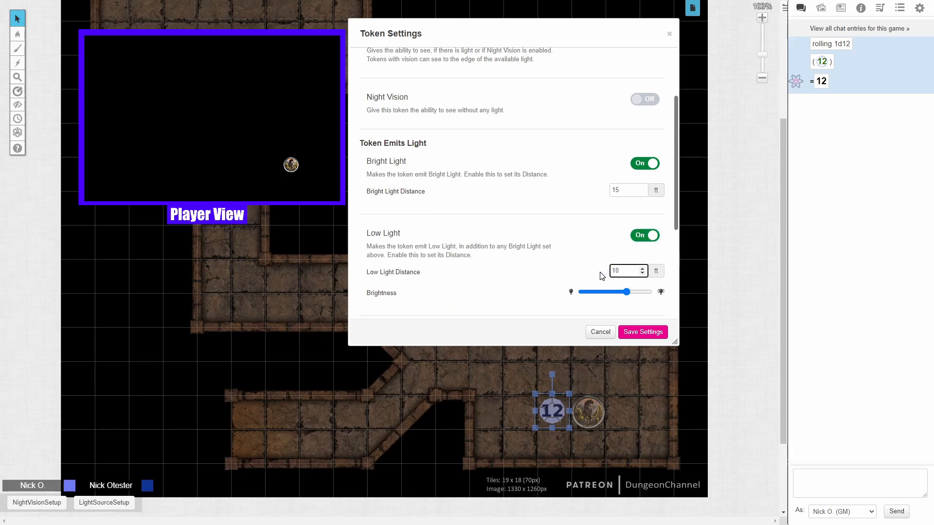
{"action": "scroll", "scroll_direction": "down", "scroll_amount": 3}
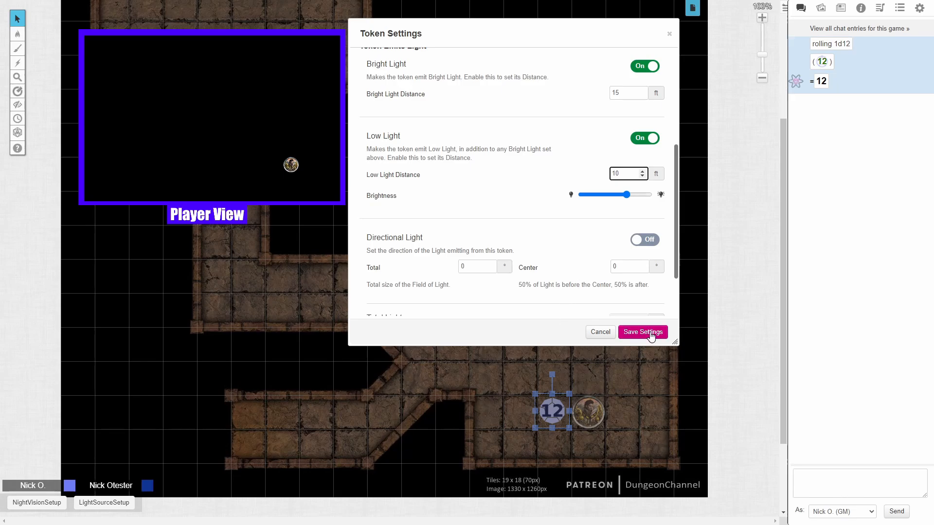
Save the 12 token's light settings.
{"action": "left_click", "coordinate": [642, 331]}
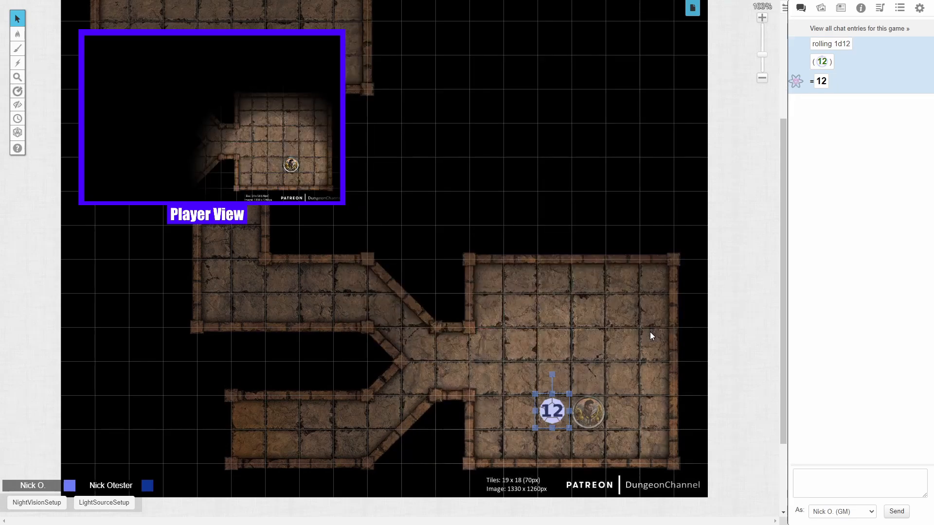
{"action": "mouse_move", "coordinate": [581, 355]}
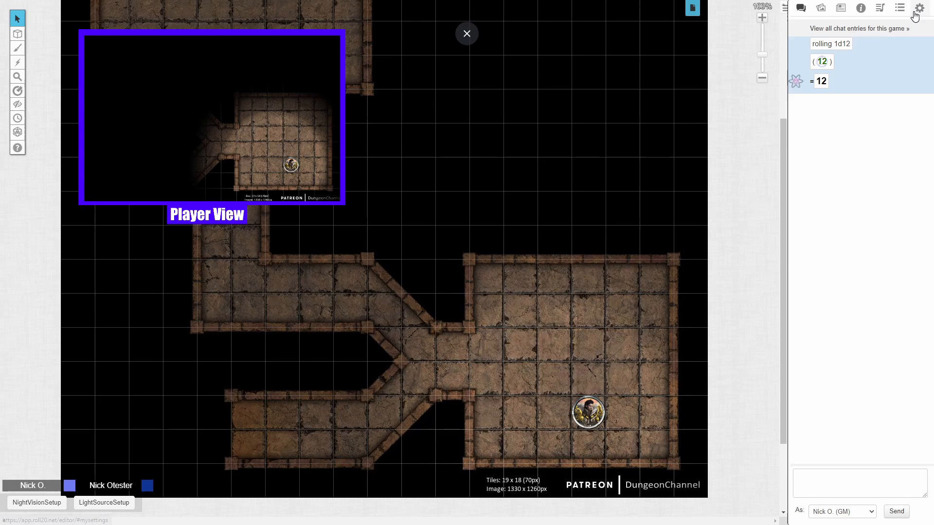
Open the My Settings panel from the sidebar gear.
{"action": "left_click", "coordinate": [919, 7]}
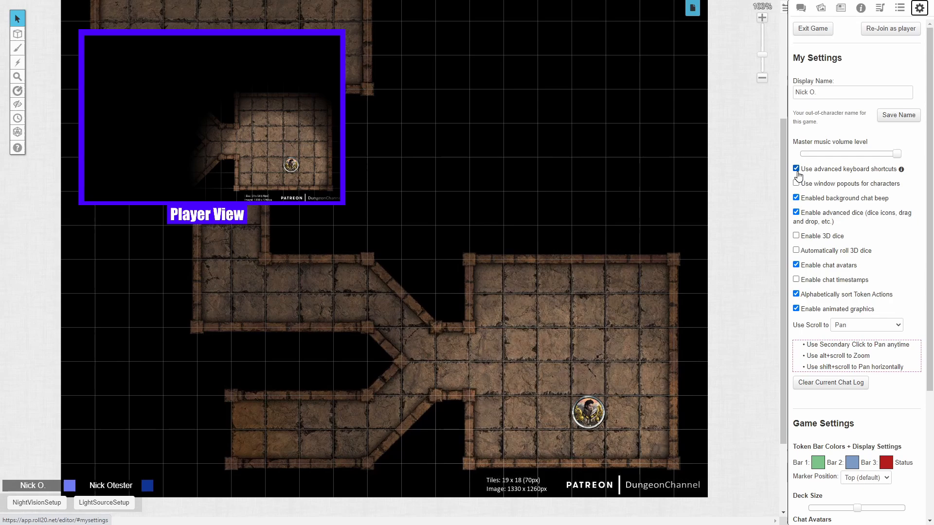
{"action": "left_click", "coordinate": [796, 168]}
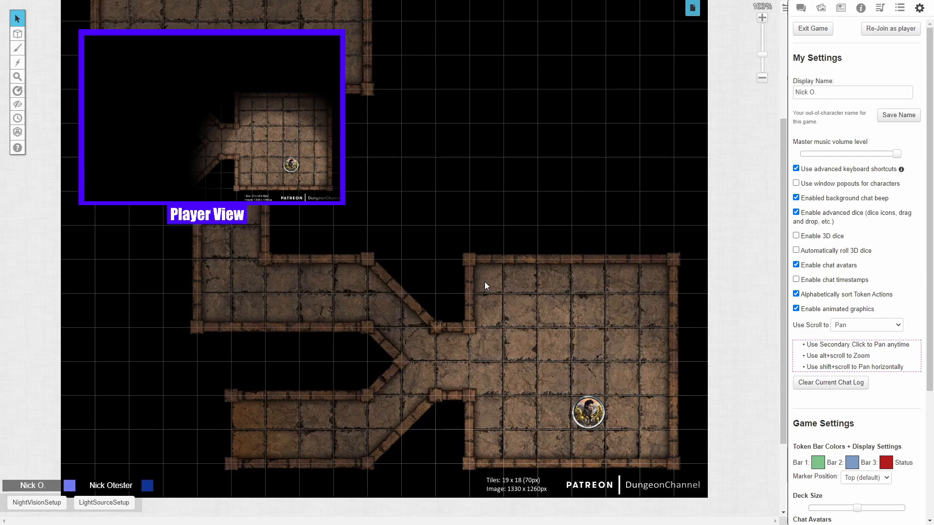
{"action": "mouse_move", "coordinate": [505, 405]}
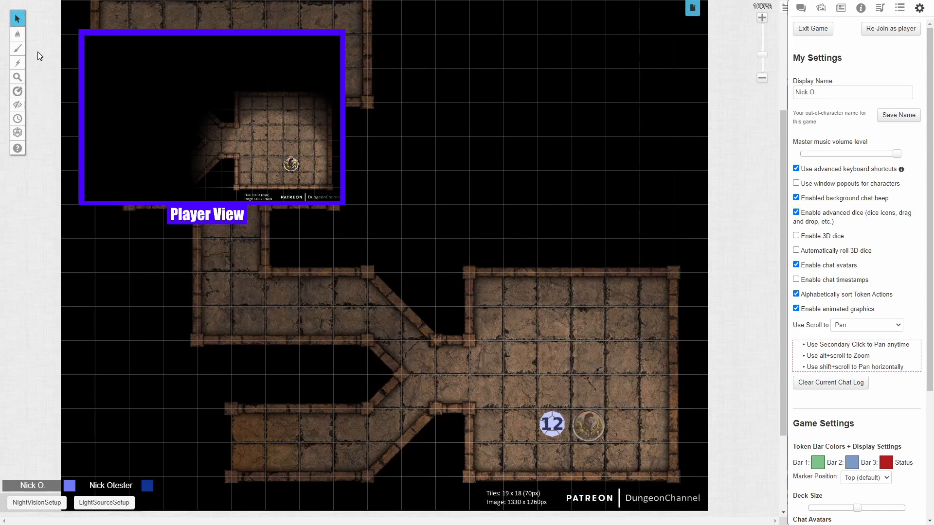
Choose the dynamic lighting drawing tool with blue as the wall colour.
{"action": "left_click", "coordinate": [18, 47]}
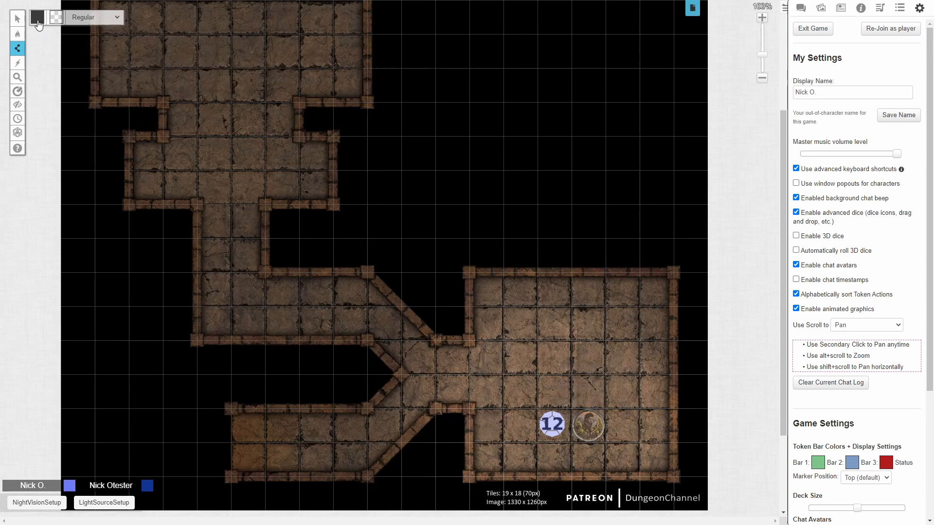
{"action": "left_click", "coordinate": [37, 16]}
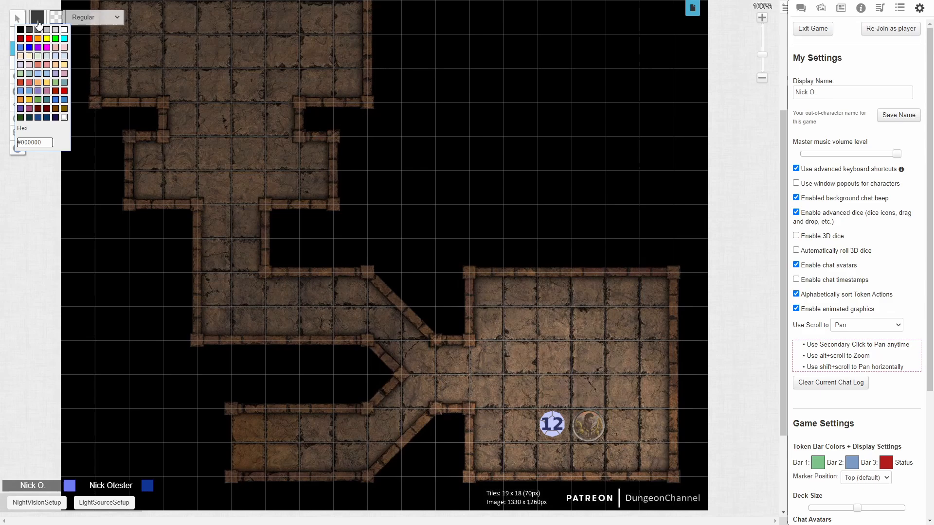
{"action": "left_click", "coordinate": [28, 48]}
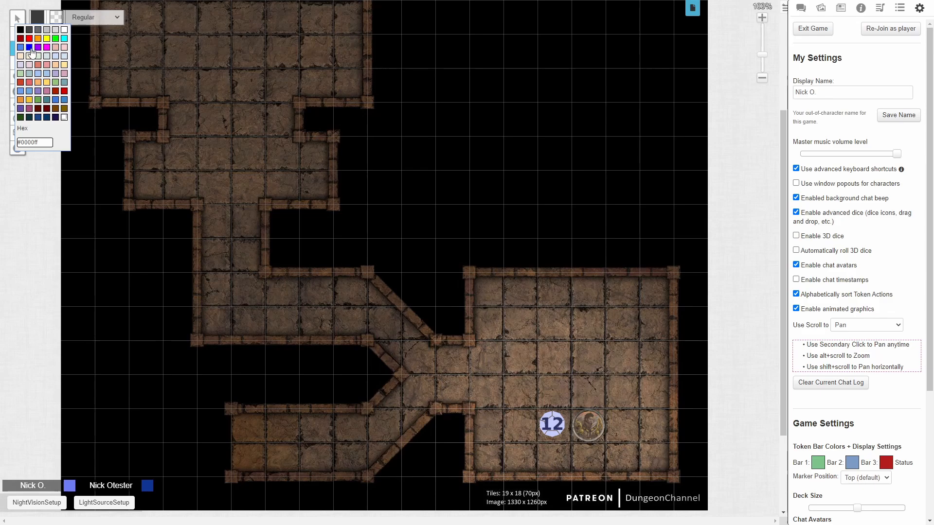
{"action": "left_click", "coordinate": [20, 47]}
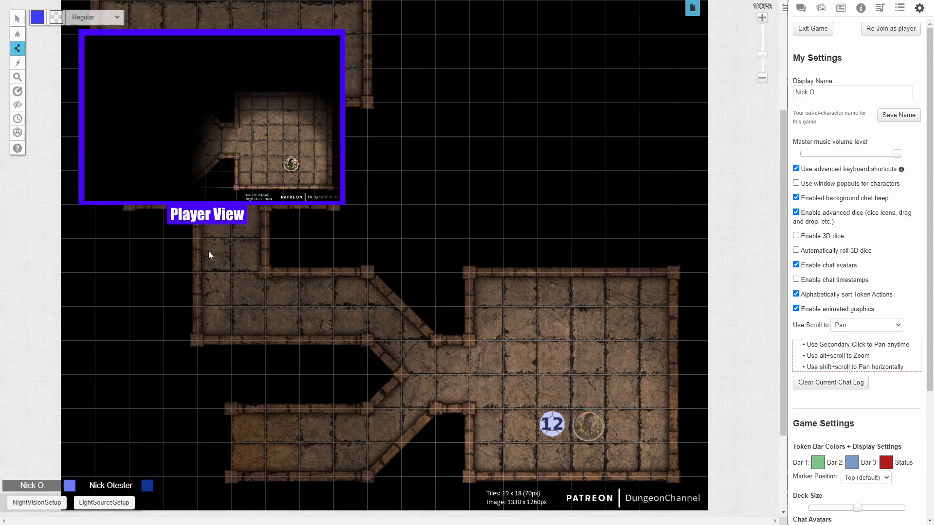
{"action": "mouse_move", "coordinate": [466, 341]}
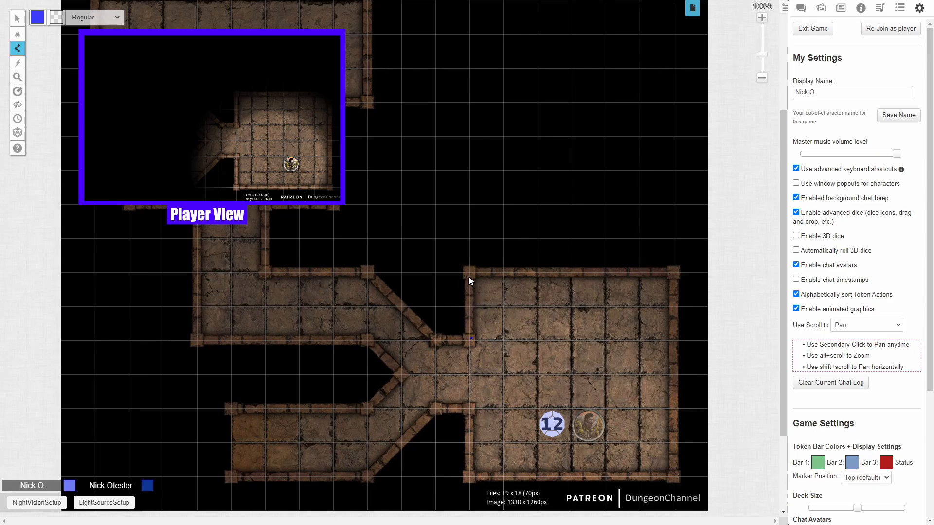
{"action": "mouse_move", "coordinate": [470, 276]}
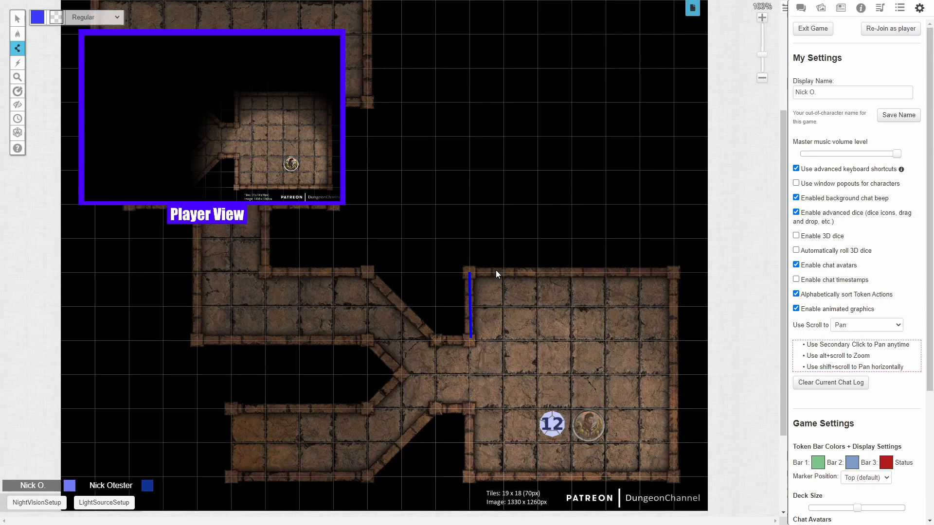
{"action": "mouse_move", "coordinate": [677, 274]}
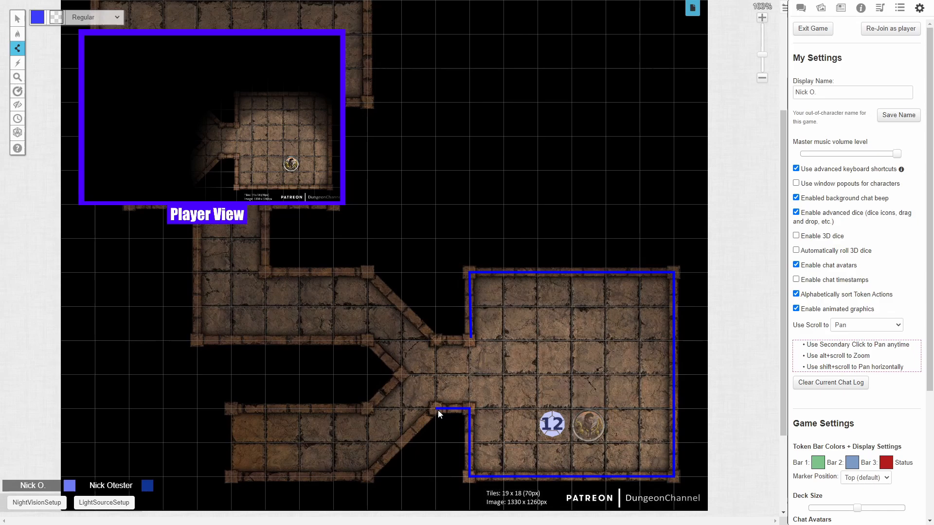
{"action": "mouse_move", "coordinate": [439, 414]}
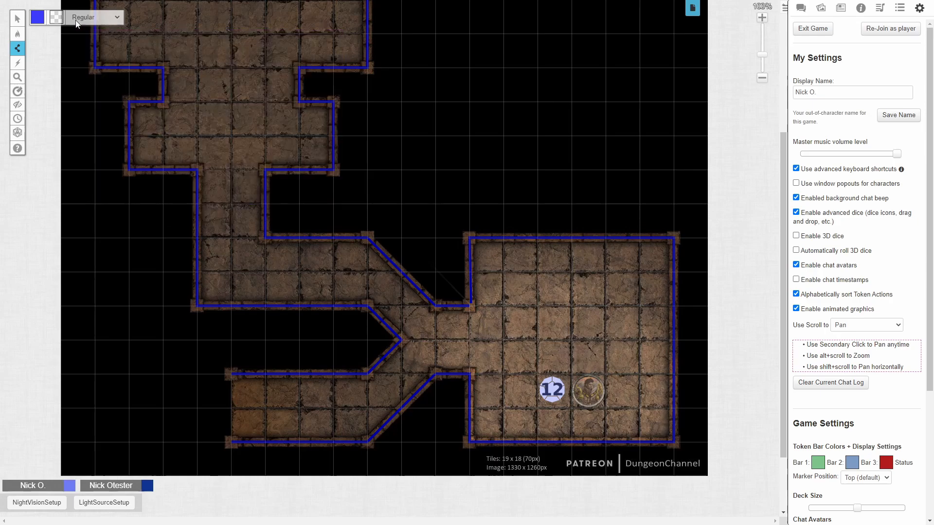
Set the line colour to orange and width to Extra Large for the door.
{"action": "left_click", "coordinate": [38, 17]}
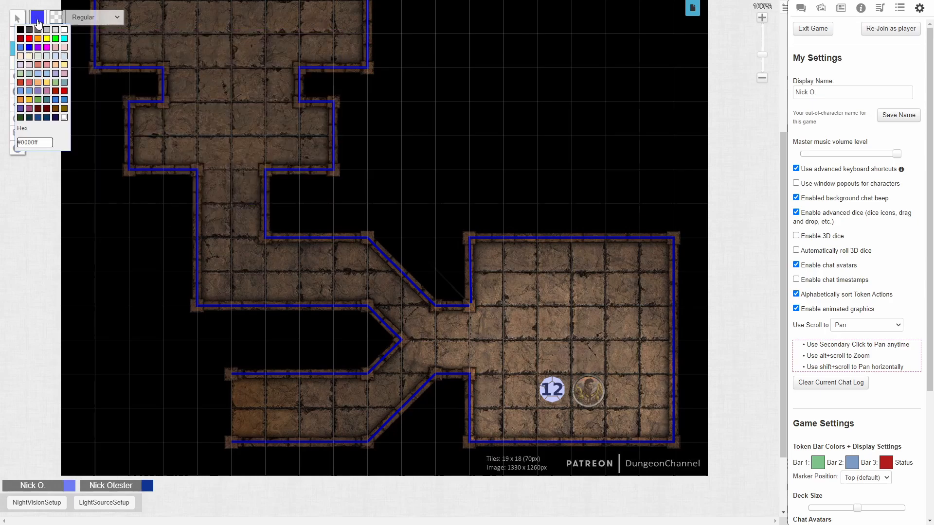
{"action": "left_click", "coordinate": [39, 47]}
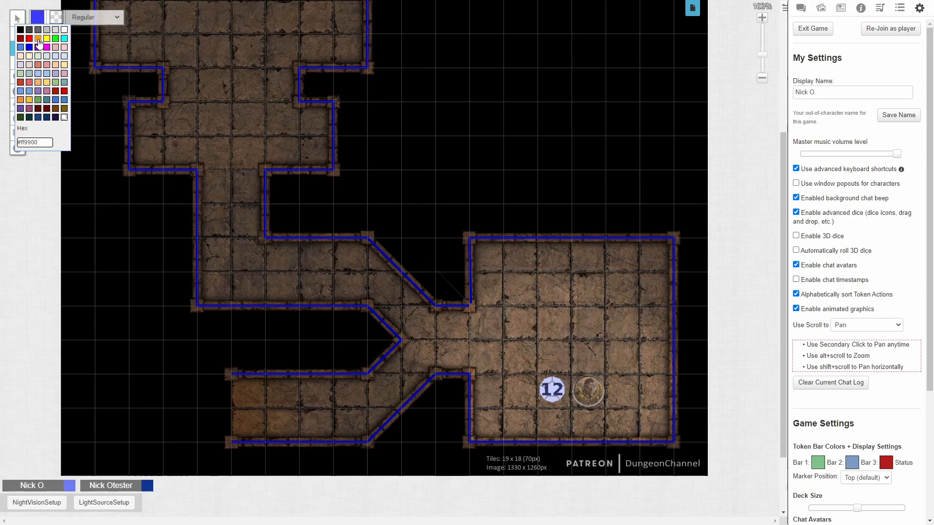
{"action": "left_click", "coordinate": [38, 42]}
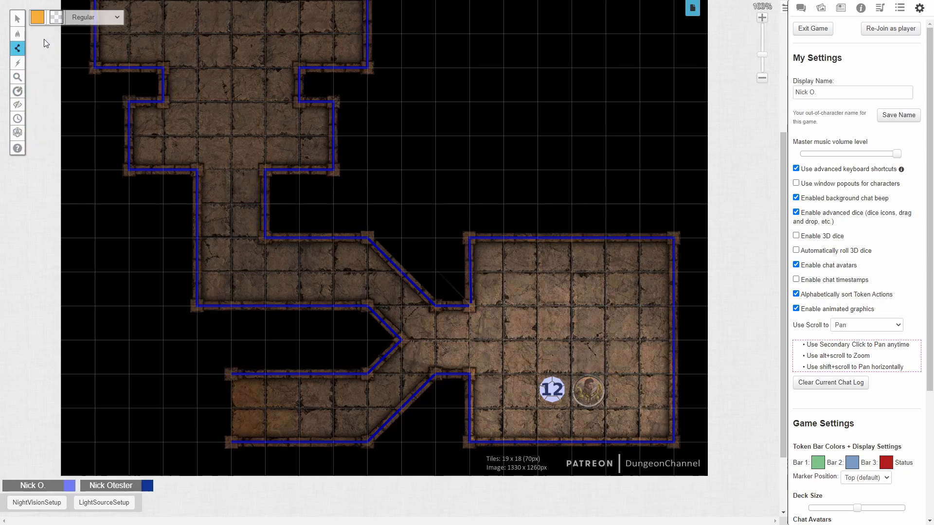
{"action": "left_click", "coordinate": [94, 16]}
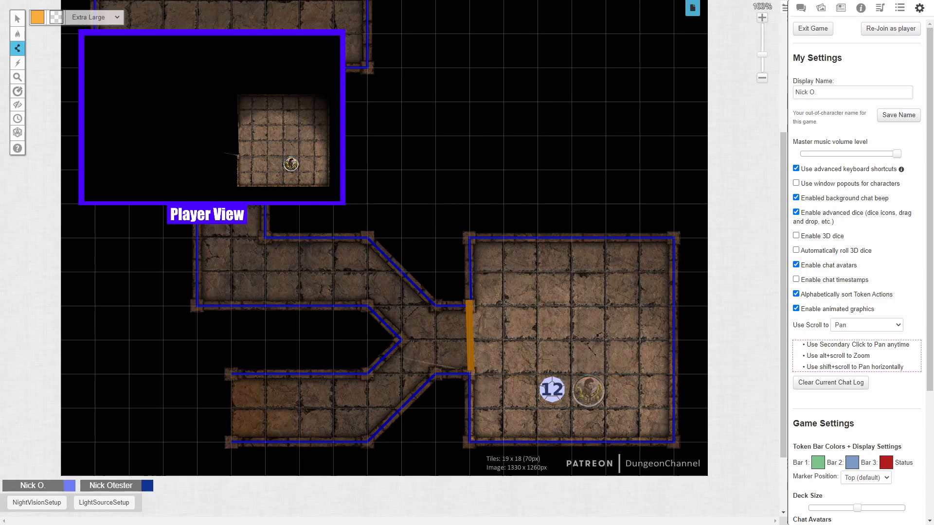
Drag the orange door line into place across the doorway with the Select tool.
{"action": "left_click", "coordinate": [17, 18]}
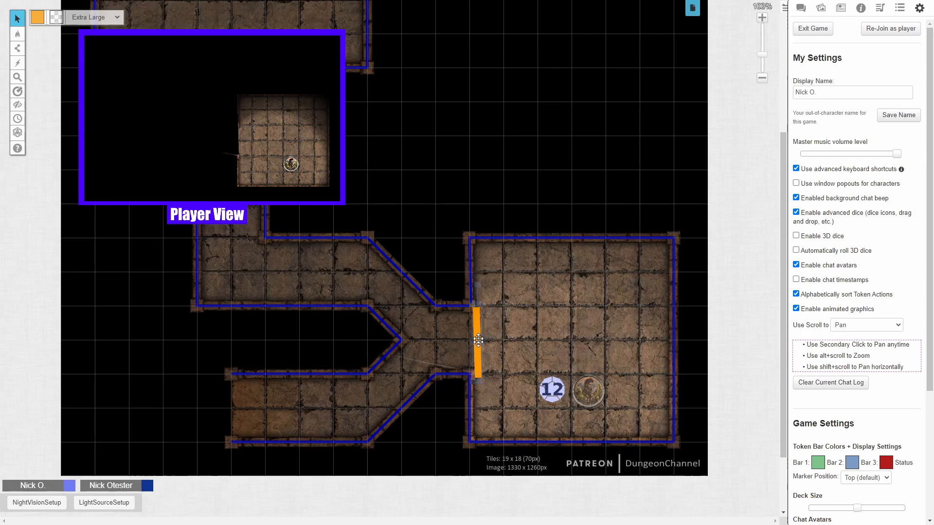
{"action": "left_click_drag", "start_coordinate": [476, 340], "coordinate": [447, 250]}
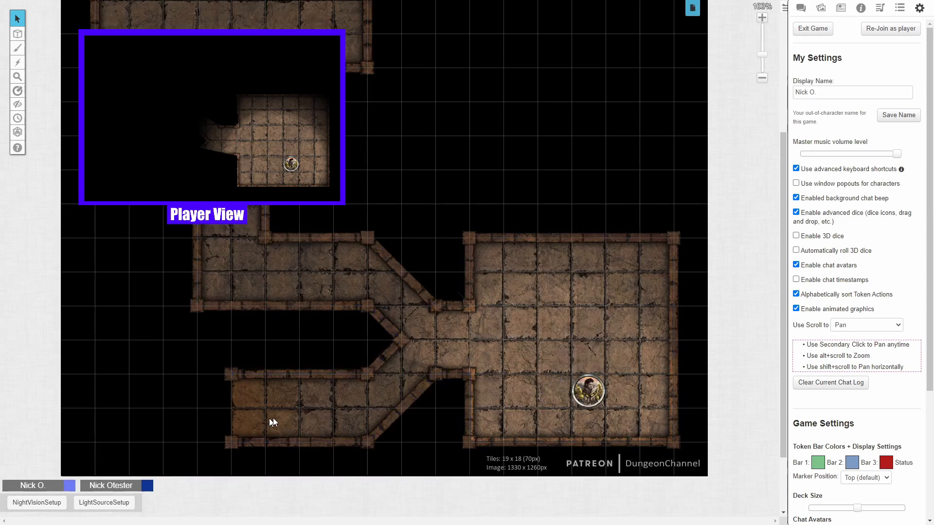
Enable 60 ft red-tinted night vision on the hero token with effect None, and save.
{"action": "left_click", "coordinate": [587, 391]}
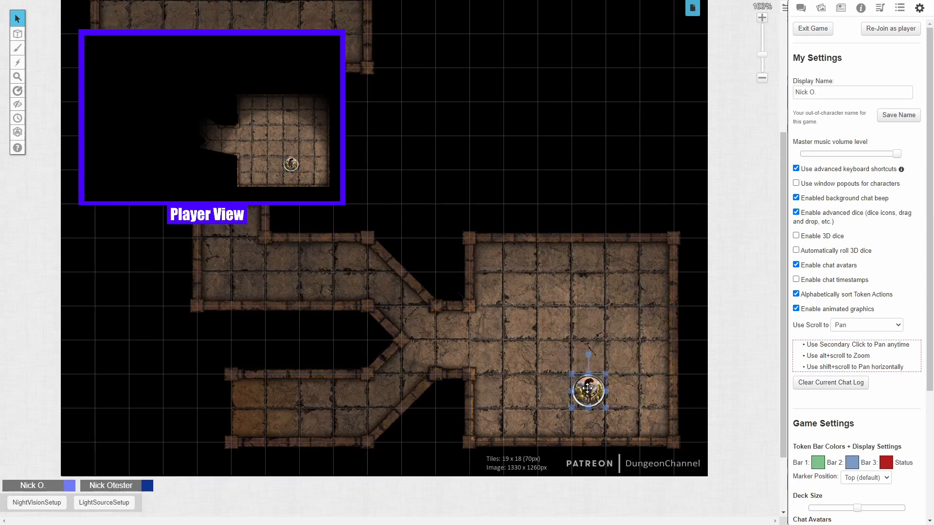
{"action": "double_click", "coordinate": [588, 391]}
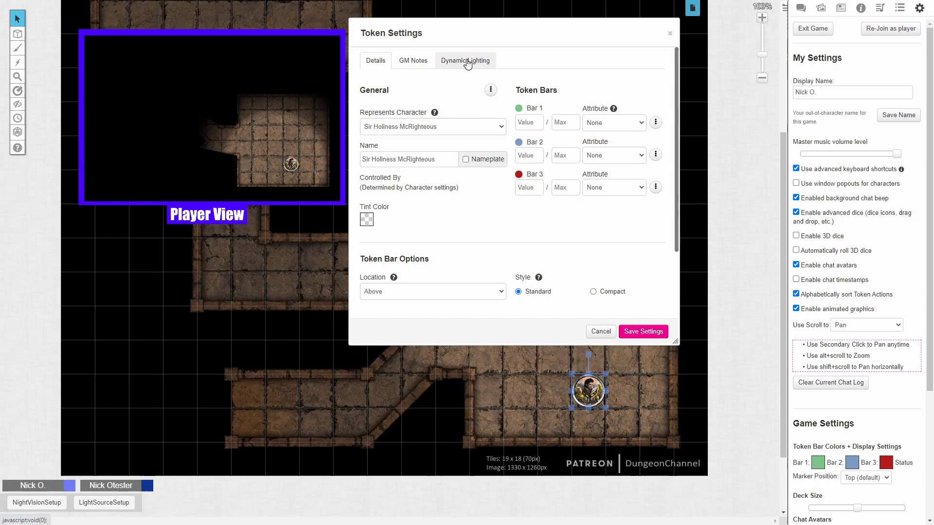
{"action": "left_click", "coordinate": [465, 60]}
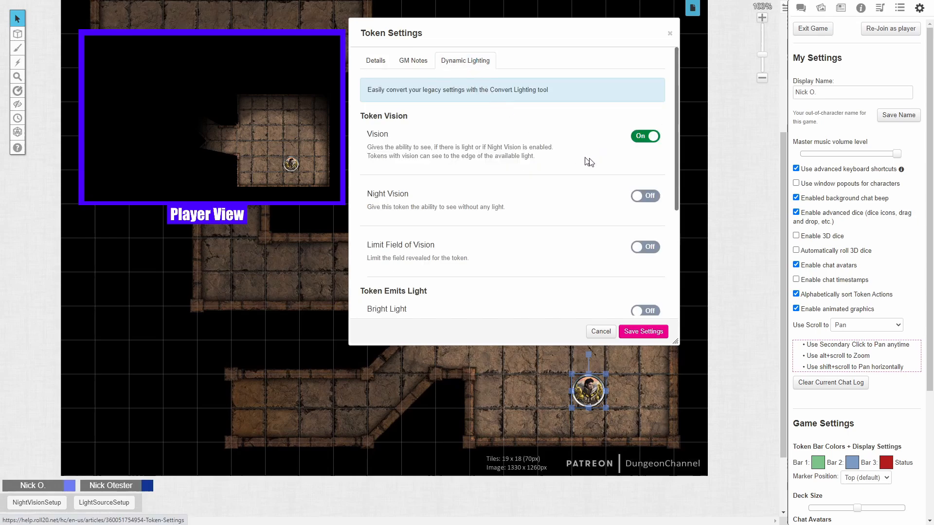
{"action": "mouse_move", "coordinate": [597, 204]}
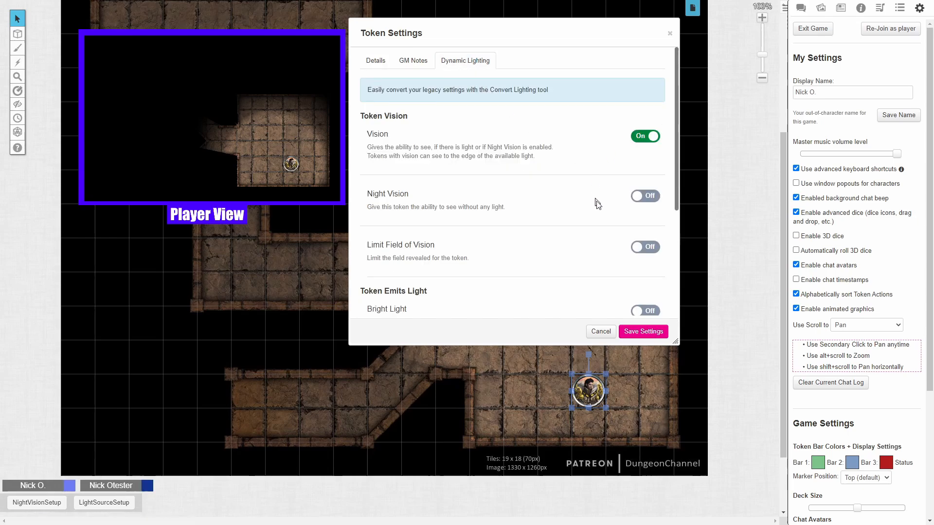
{"action": "left_click", "coordinate": [645, 196]}
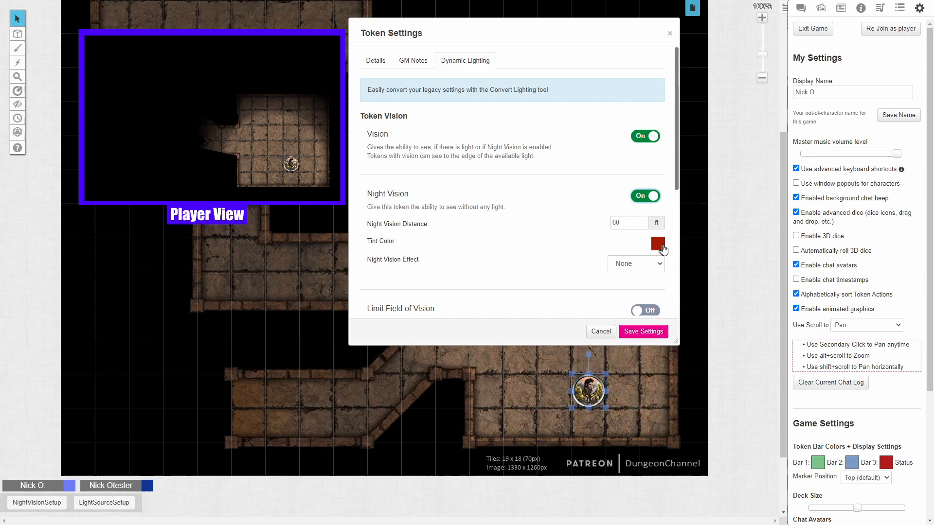
{"action": "mouse_move", "coordinate": [661, 268]}
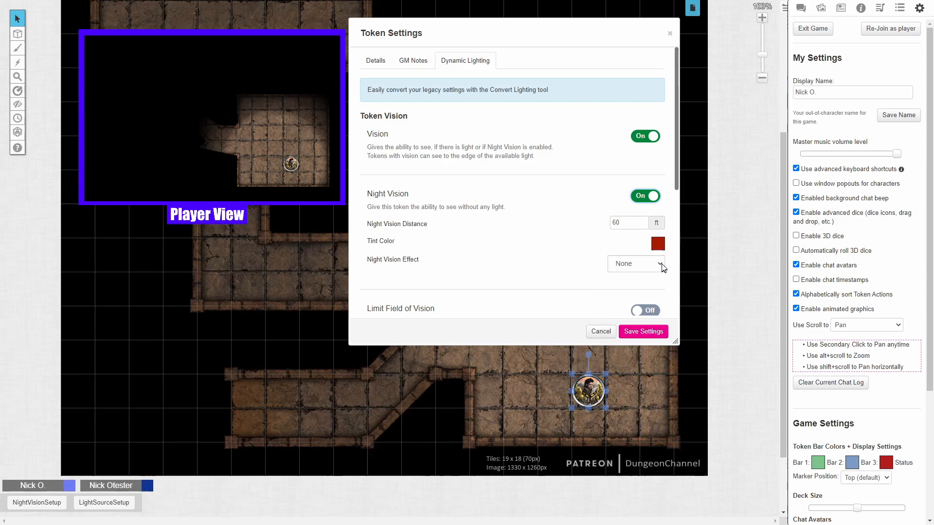
{"action": "left_click", "coordinate": [636, 263]}
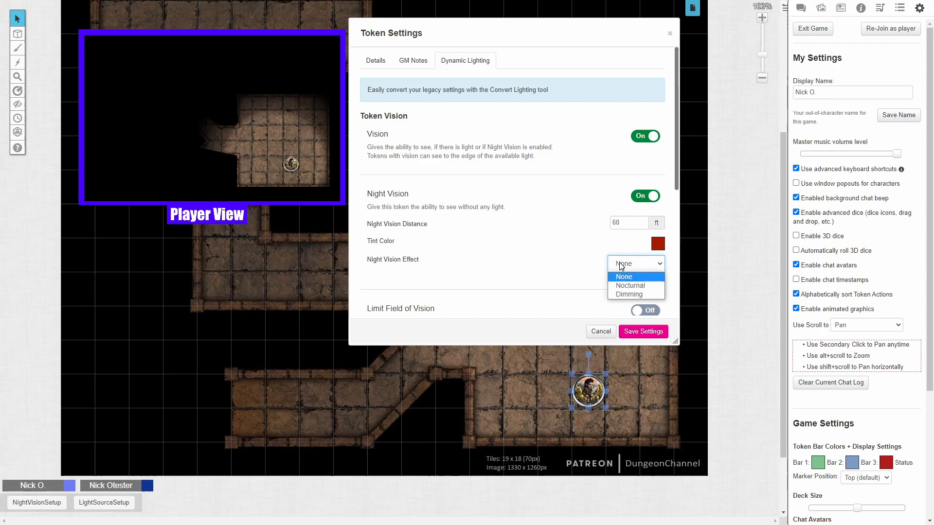
{"action": "left_click", "coordinate": [623, 276]}
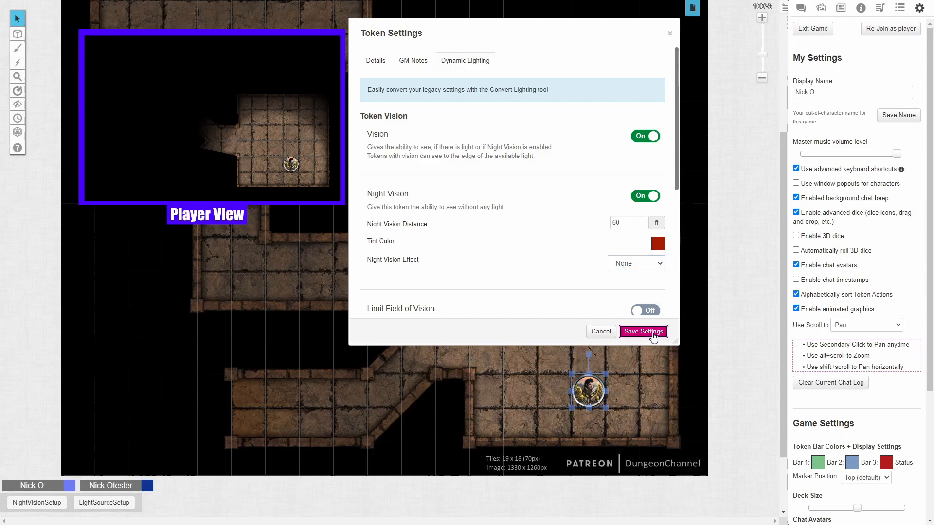
{"action": "left_click", "coordinate": [643, 331]}
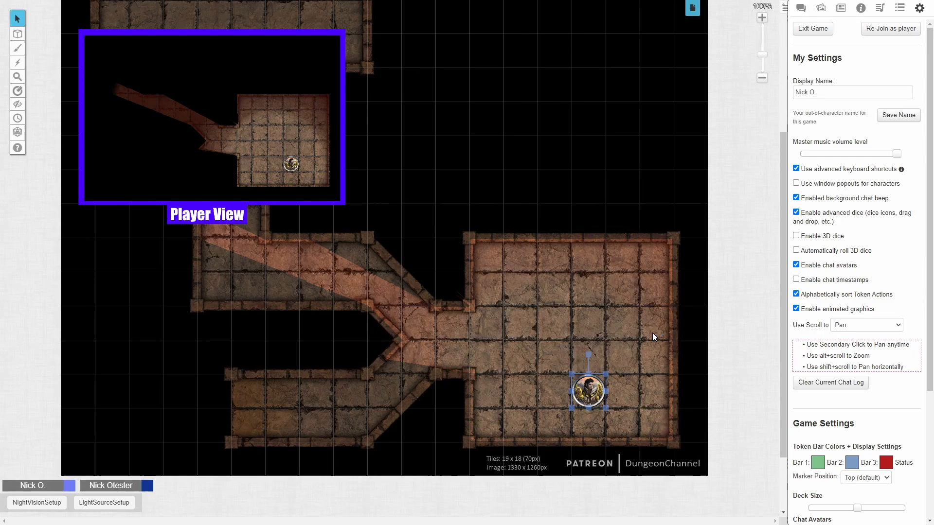
{"action": "mouse_move", "coordinate": [625, 374]}
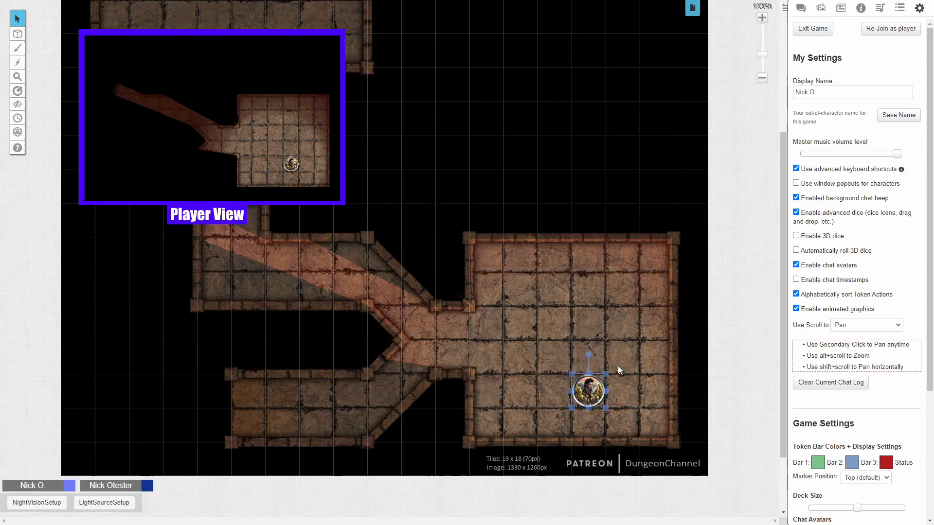
{"action": "mouse_move", "coordinate": [415, 323]}
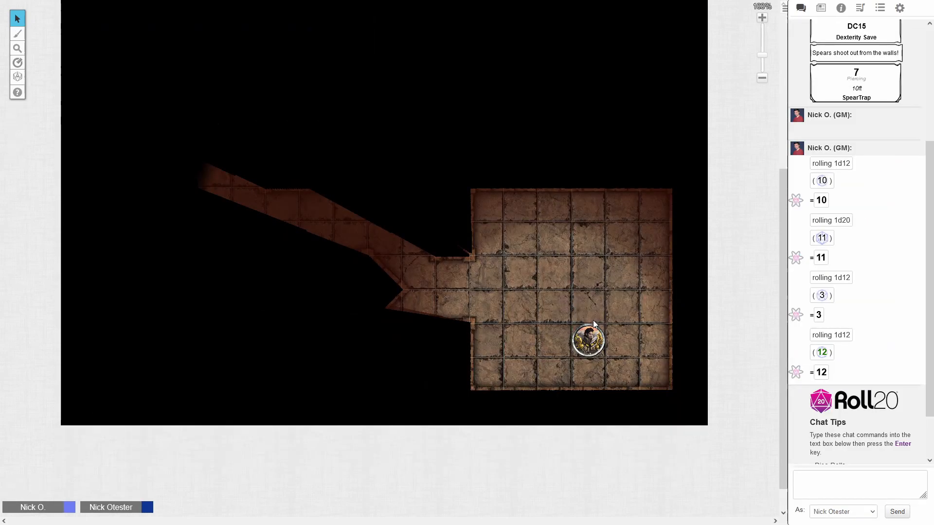
As the player, drag the hero token from the room into the diagonal corridor.
{"action": "left_click_drag", "start_coordinate": [587, 340], "coordinate": [524, 300]}
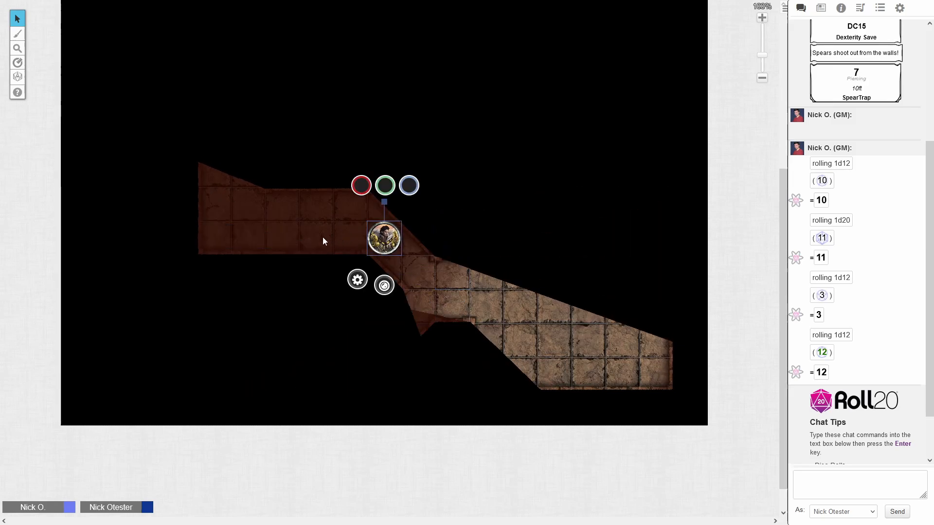
{"action": "mouse_move", "coordinate": [215, 207]}
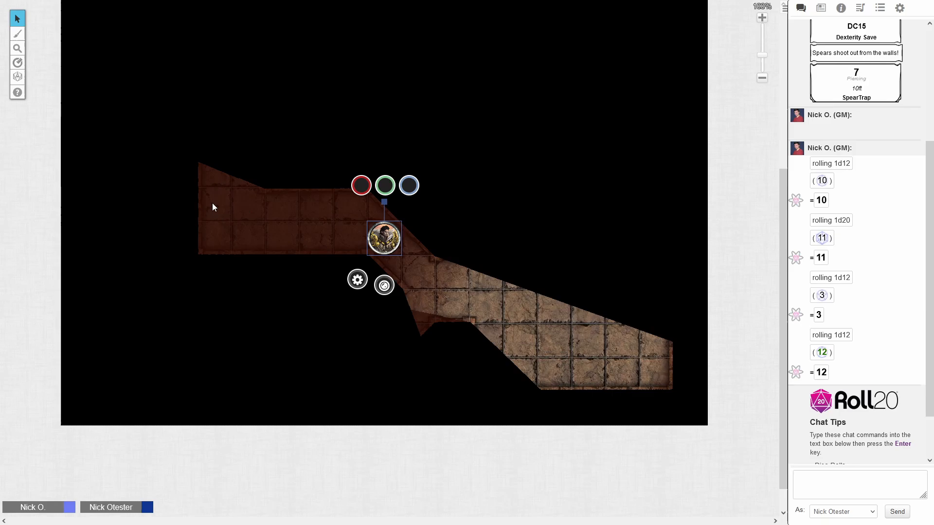
{"action": "mouse_move", "coordinate": [550, 335]}
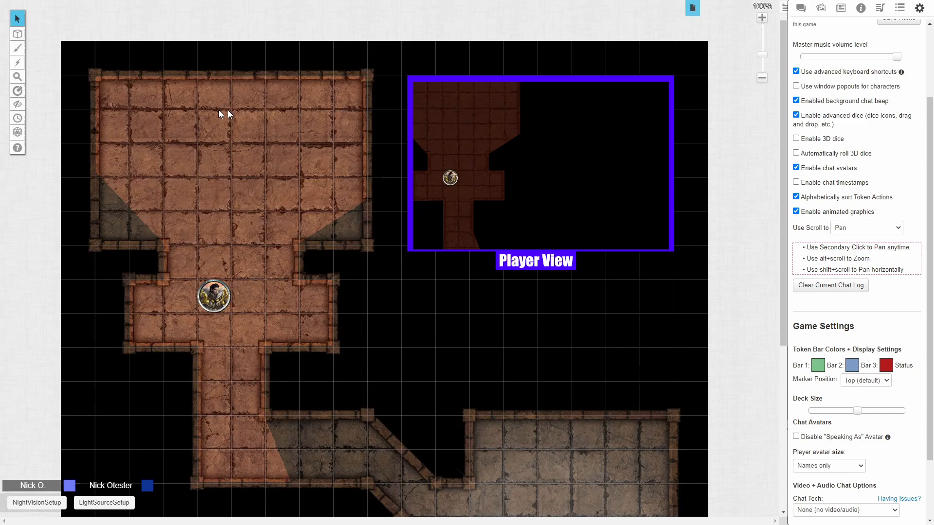
{"action": "mouse_move", "coordinate": [271, 173]}
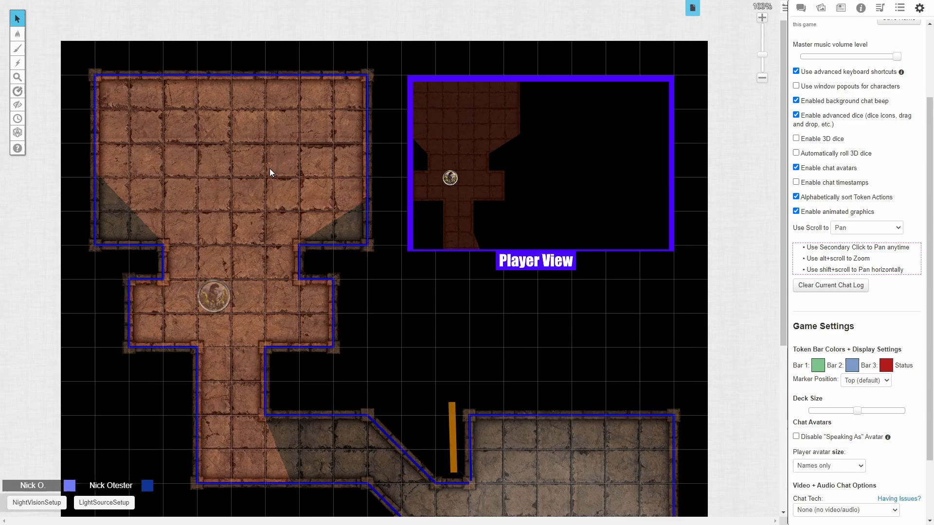
Set the drawing tool to rectangle shapes with a blue, Regular-width stroke.
{"action": "left_click", "coordinate": [17, 48]}
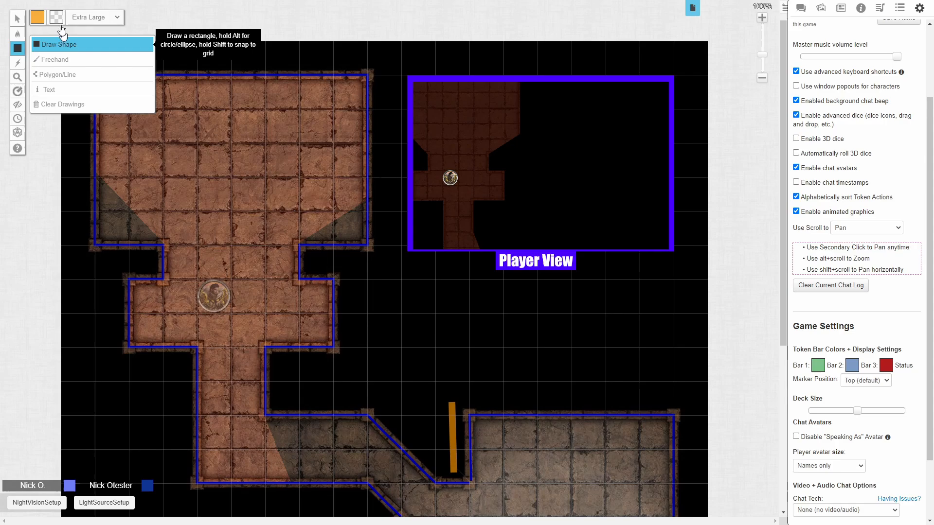
{"action": "left_click", "coordinate": [37, 16]}
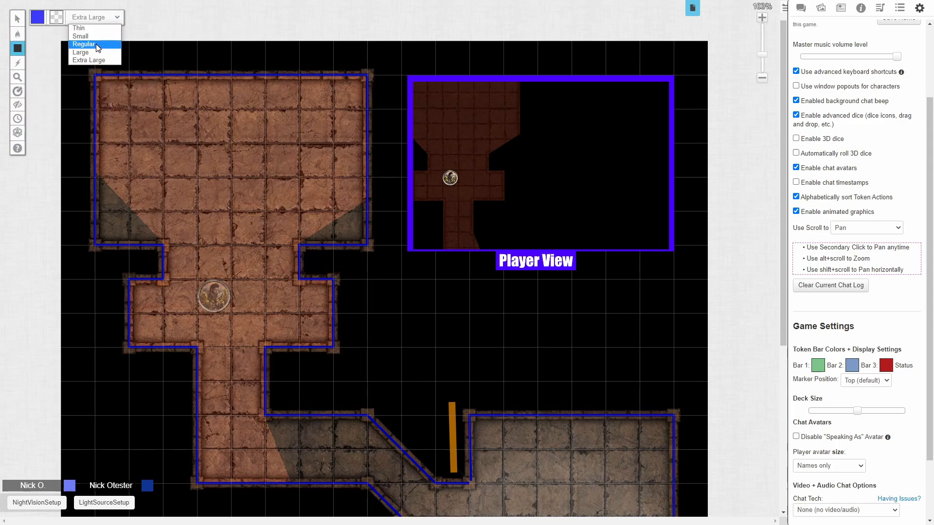
{"action": "left_click", "coordinate": [84, 44]}
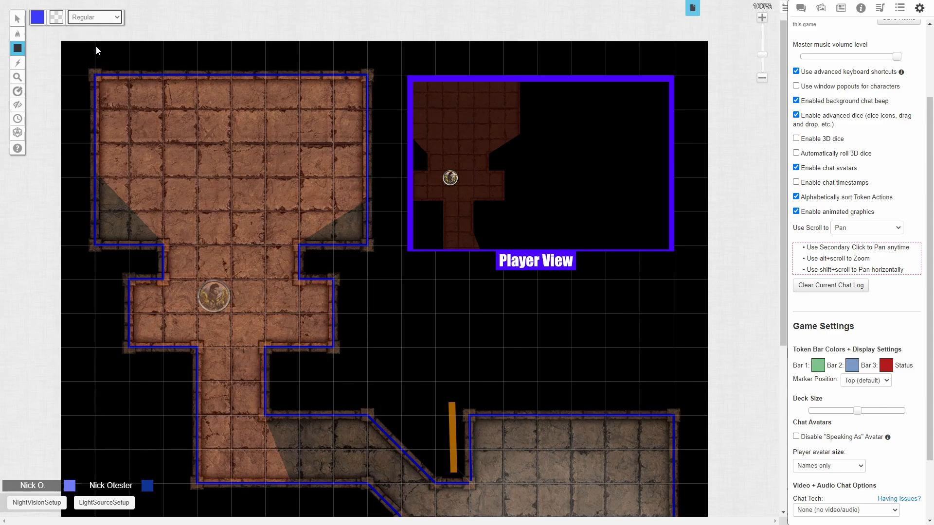
{"action": "mouse_move", "coordinate": [205, 196]}
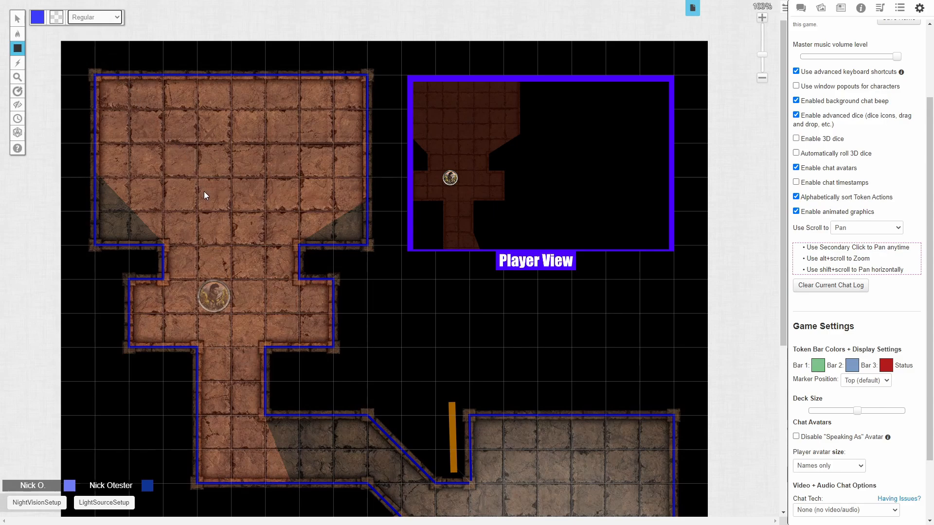
{"action": "mouse_move", "coordinate": [210, 187]}
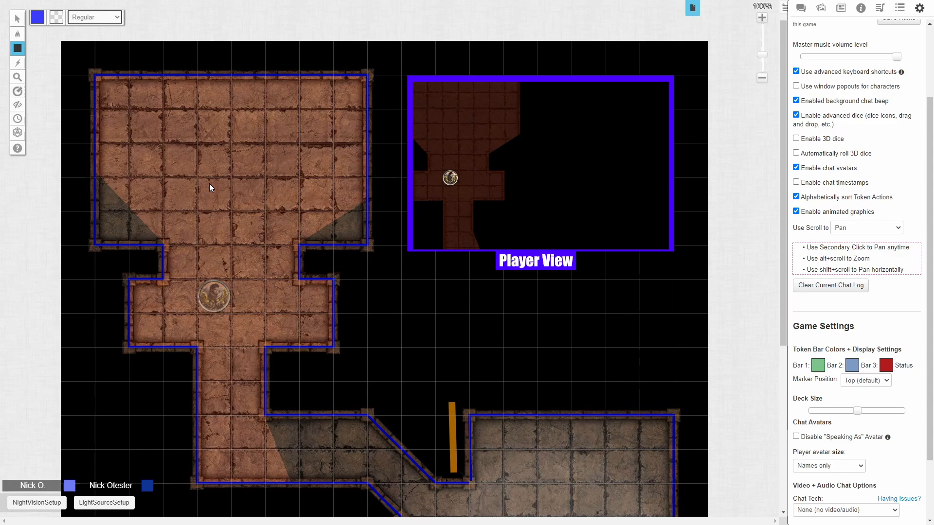
Draw a small light-blocking column rectangle in the upper room.
{"action": "left_click", "coordinate": [201, 185]}
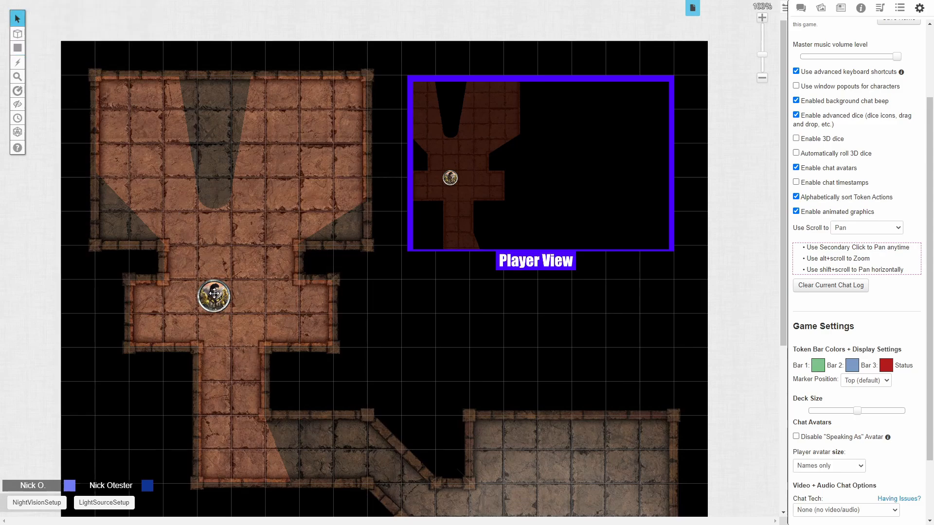
Drag the hero token up the room and back to watch the column's shadow shift.
{"action": "left_click", "coordinate": [212, 295]}
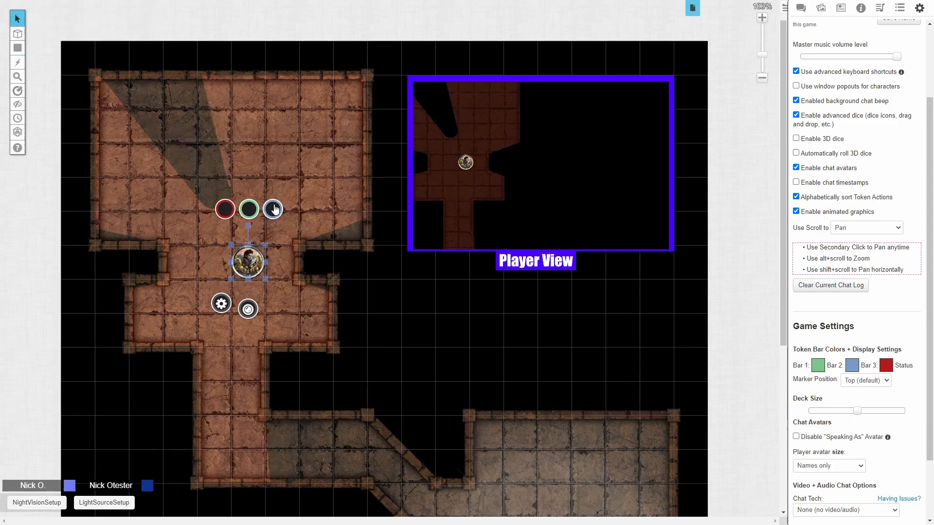
{"action": "mouse_move", "coordinate": [285, 177]}
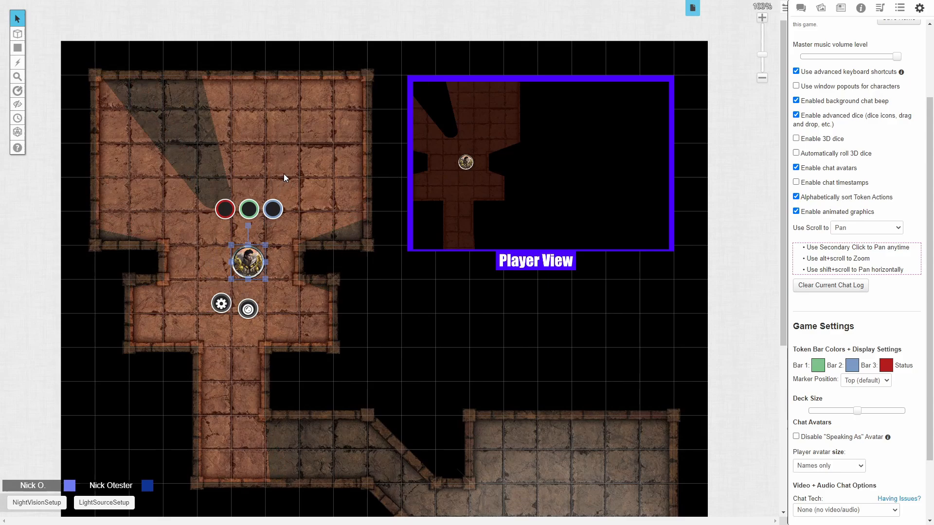
{"action": "left_click_drag", "start_coordinate": [249, 262], "coordinate": [286, 193]}
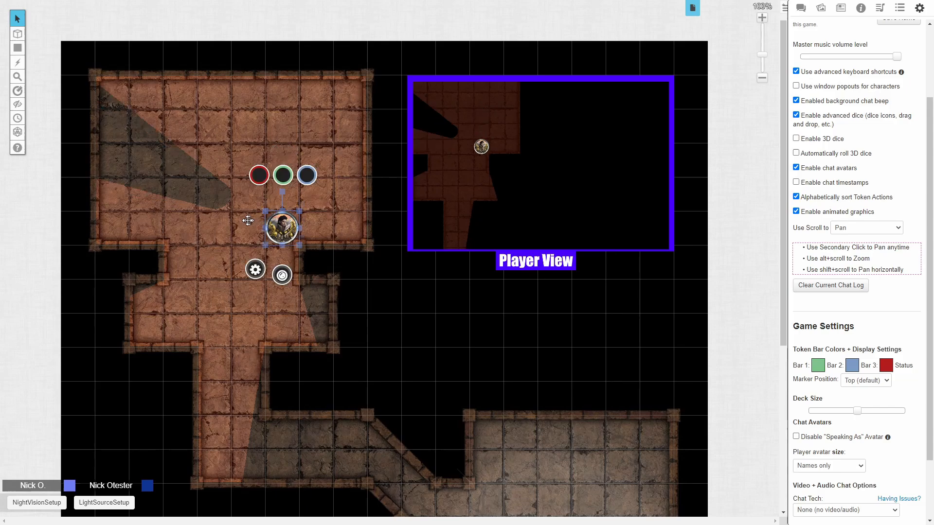
{"action": "left_click_drag", "start_coordinate": [280, 228], "coordinate": [213, 263]}
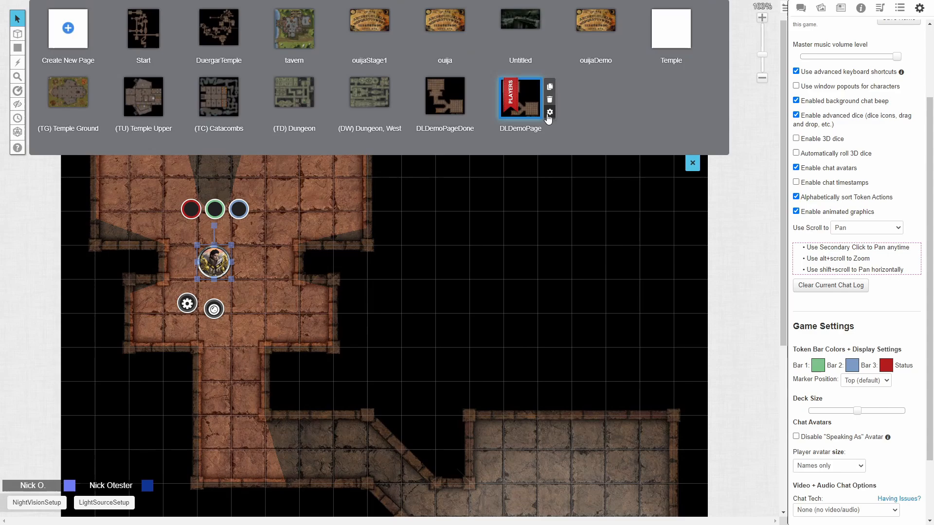
Turn on Daylight Mode in DLDemoPage's dynamic lighting settings and save.
{"action": "left_click", "coordinate": [549, 112]}
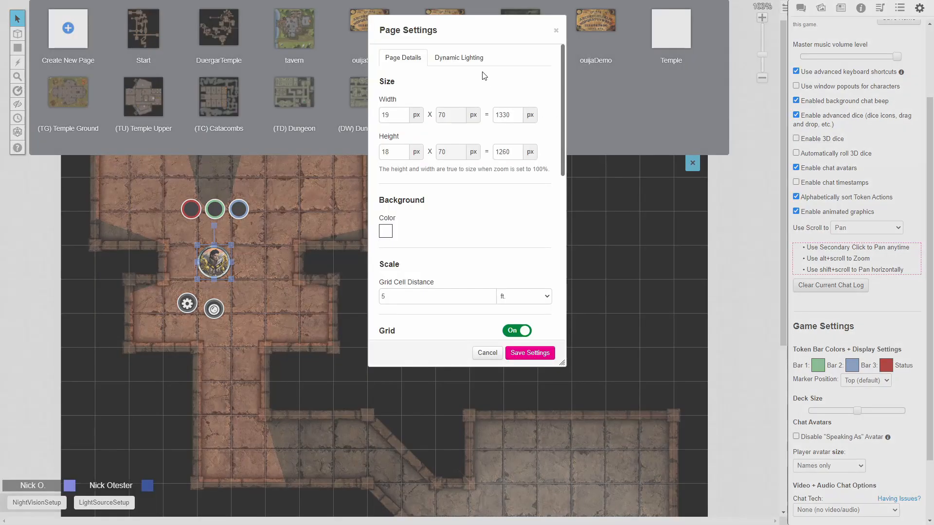
{"action": "left_click", "coordinate": [459, 58]}
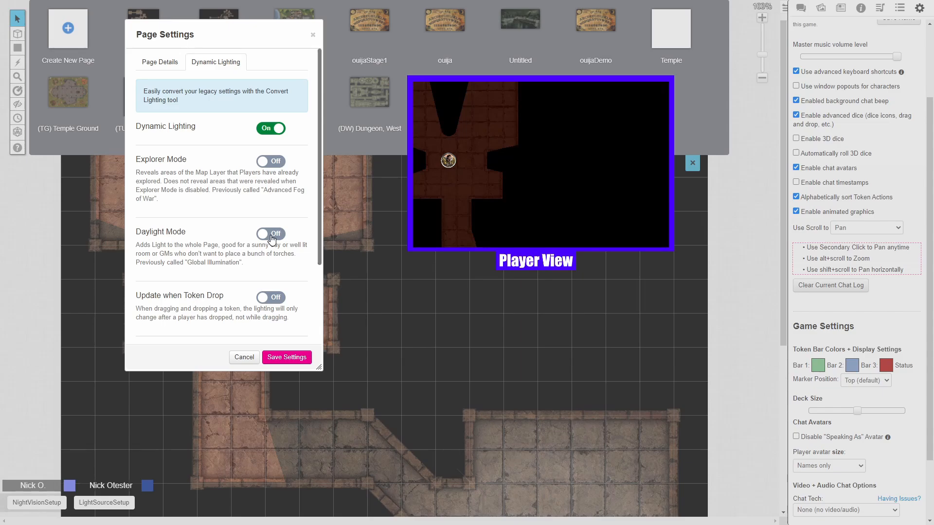
{"action": "left_click", "coordinate": [271, 233]}
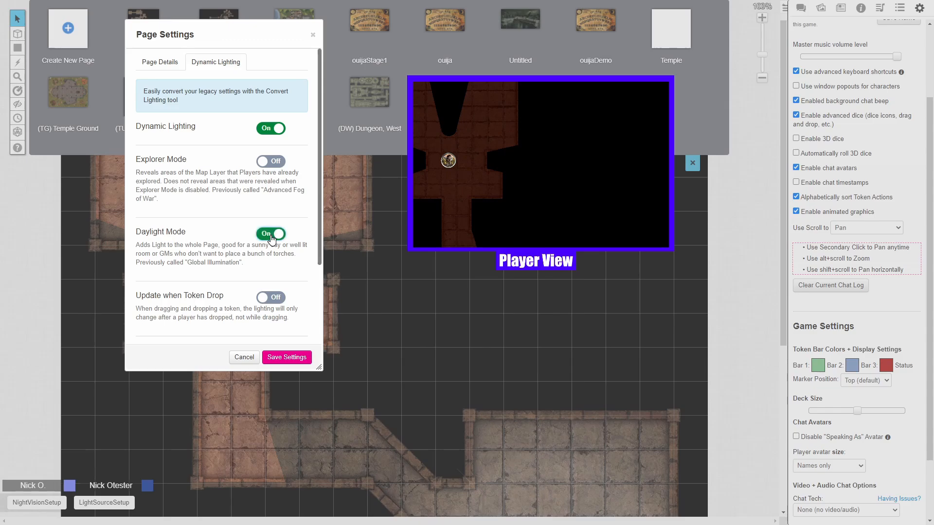
{"action": "left_click", "coordinate": [286, 356]}
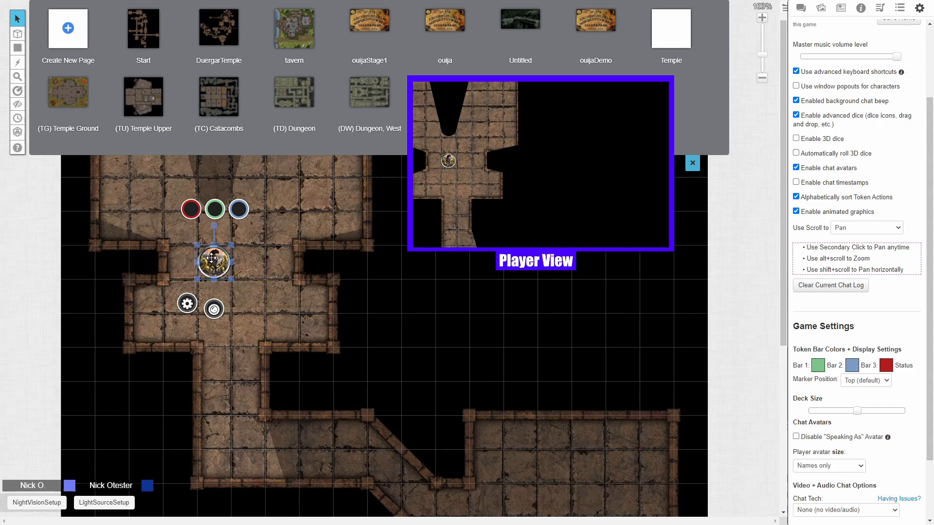
{"action": "left_click_drag", "start_coordinate": [213, 260], "coordinate": [249, 196]}
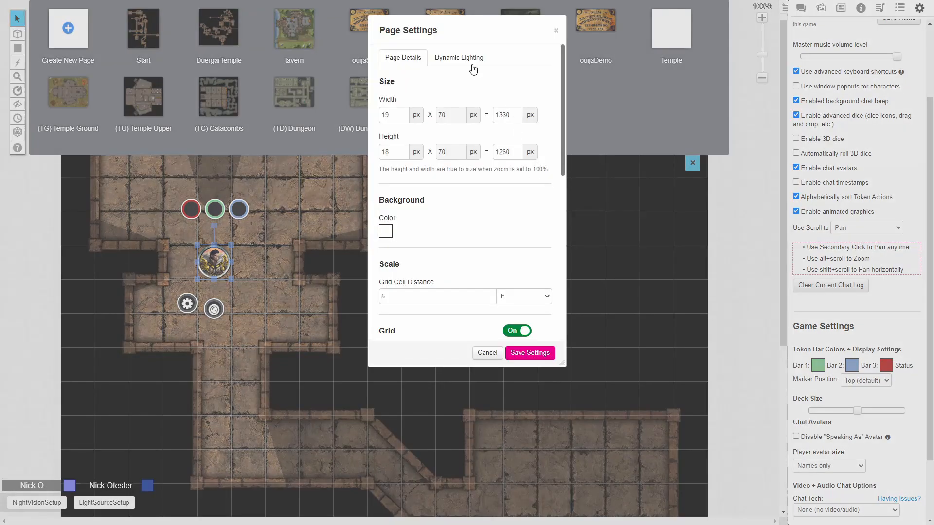
Save the page lighting with Update when Token Drop off, then view as the player.
{"action": "left_click", "coordinate": [458, 57]}
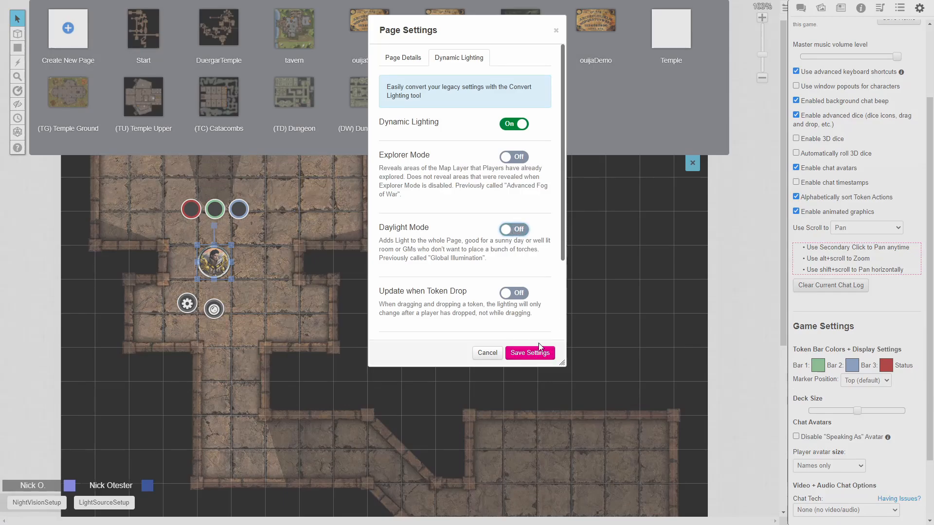
{"action": "left_click", "coordinate": [529, 352]}
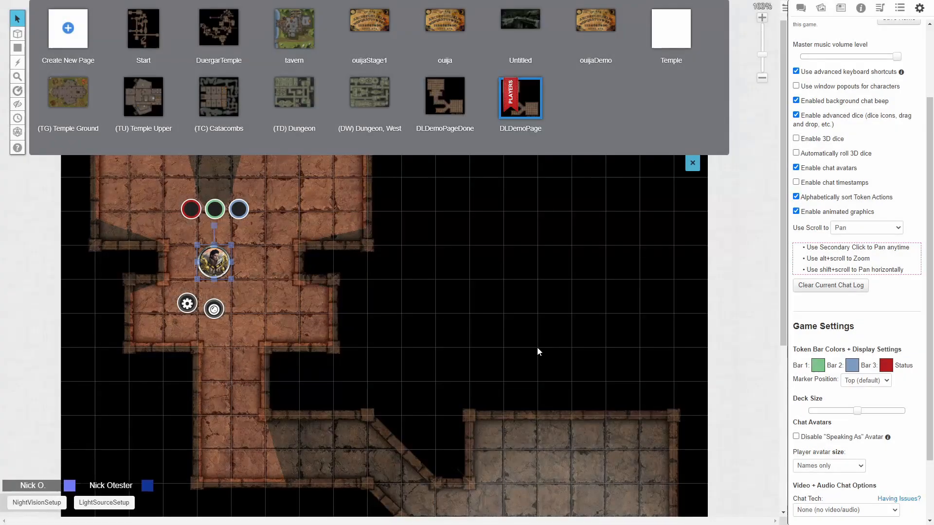
{"action": "left_click", "coordinate": [692, 162]}
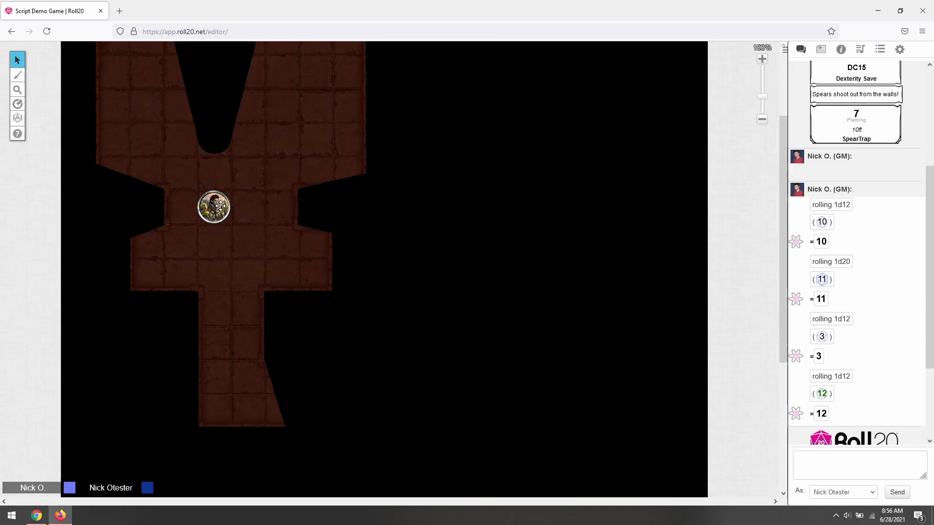
Drag the player's token into the lower right room, then back along the corridor.
{"action": "left_click_drag", "start_coordinate": [213, 207], "coordinate": [213, 229]}
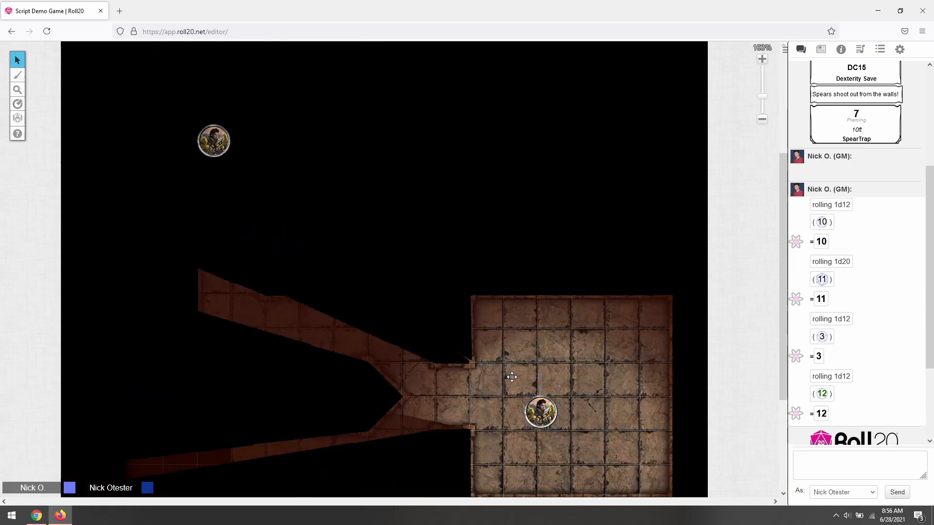
{"action": "left_click_drag", "start_coordinate": [539, 411], "coordinate": [345, 412]}
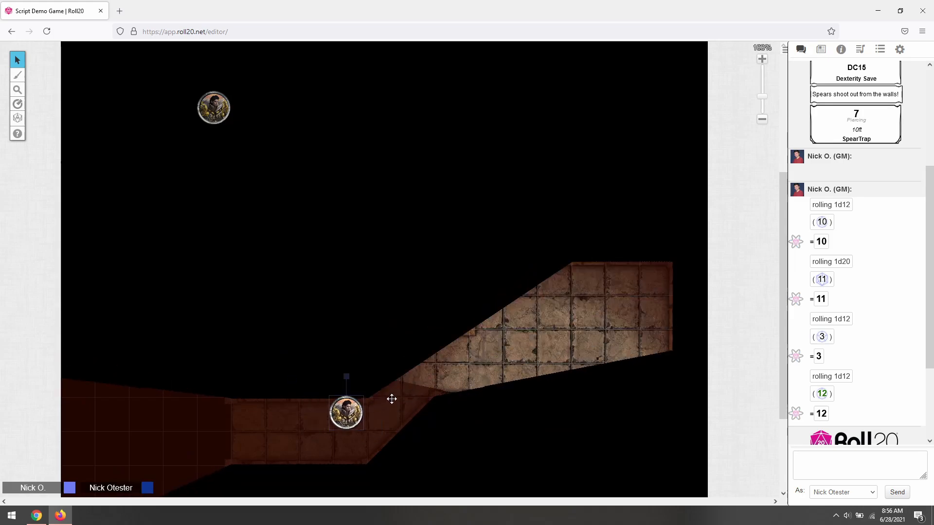
{"action": "left_click_drag", "start_coordinate": [346, 412], "coordinate": [448, 355]}
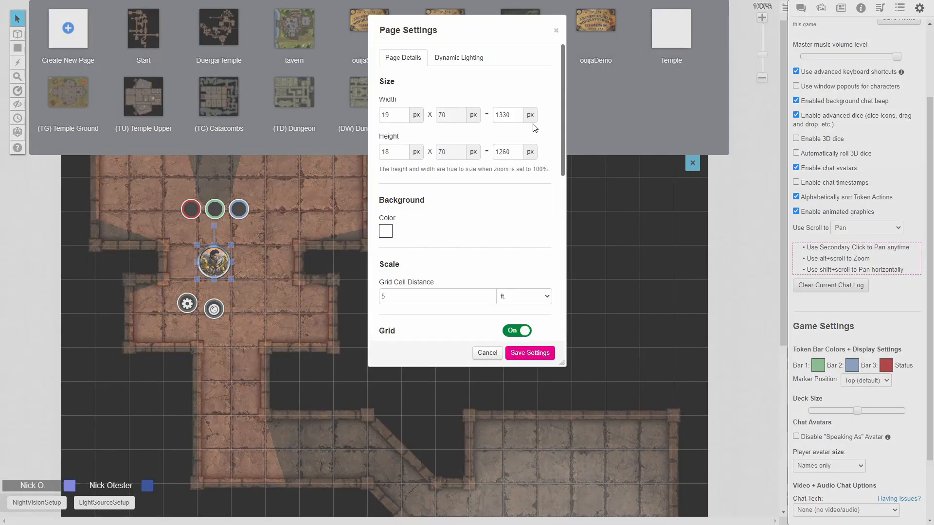
Switch Update when Token Drop on in the page's Dynamic Lighting settings.
{"action": "left_click", "coordinate": [459, 57]}
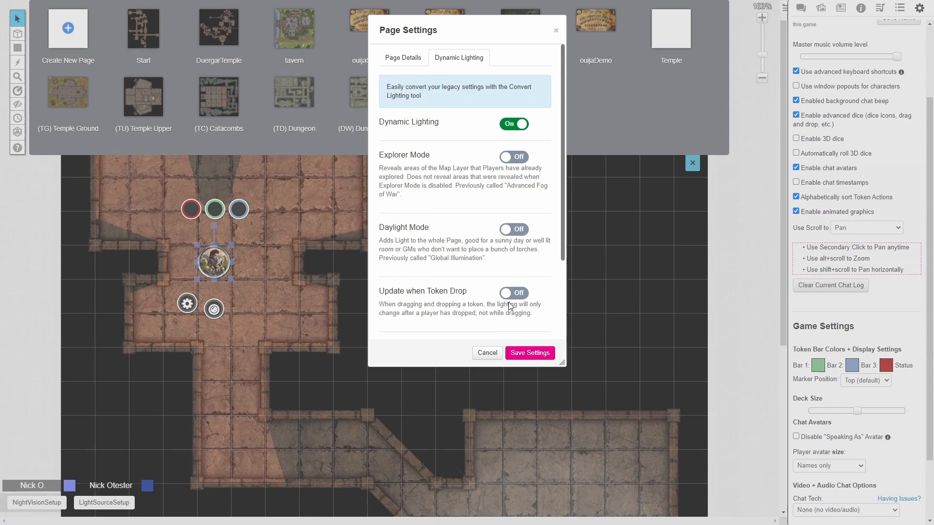
{"action": "mouse_move", "coordinate": [514, 293]}
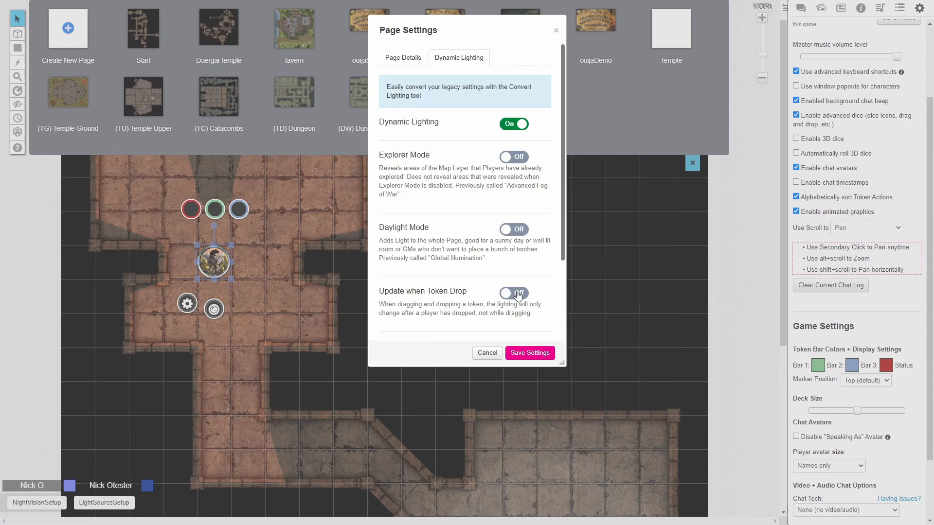
{"action": "left_click", "coordinate": [528, 352]}
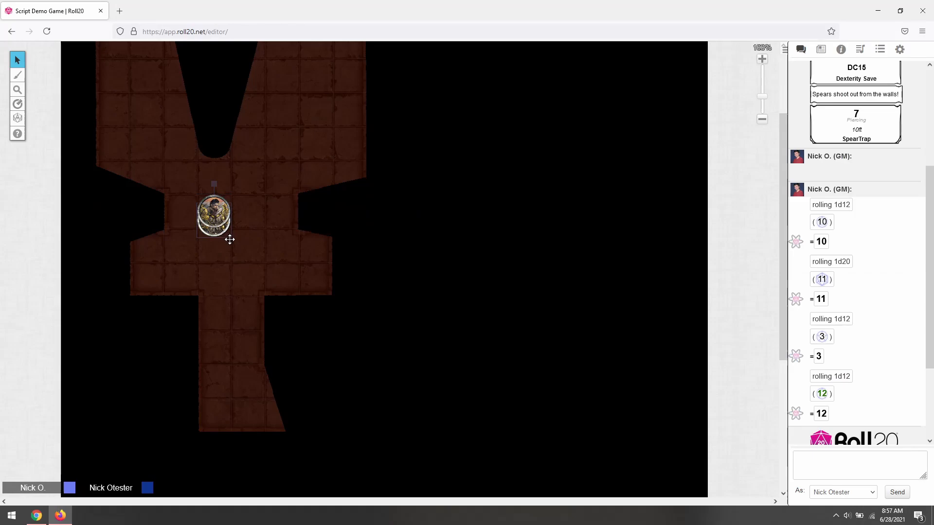
In player view, drag the hero token through the lower, upper-right and upper-left passages, then back to the upper room.
{"action": "left_click_drag", "start_coordinate": [213, 216], "coordinate": [218, 330]}
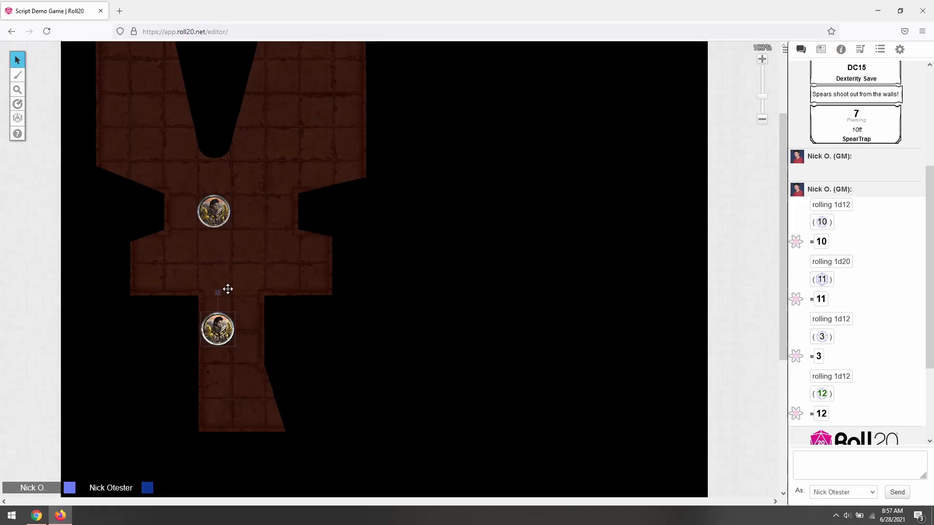
{"action": "left_click_drag", "start_coordinate": [218, 330], "coordinate": [285, 141]}
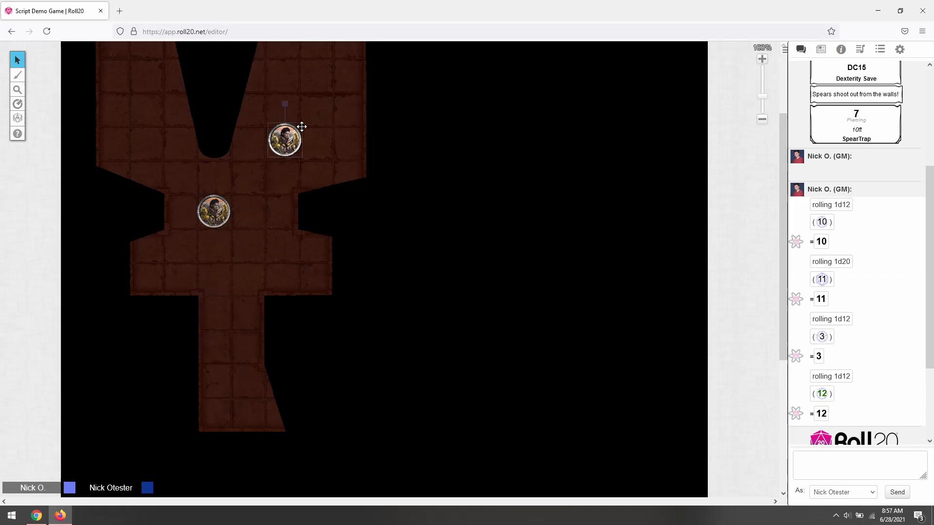
{"action": "left_click_drag", "start_coordinate": [284, 140], "coordinate": [170, 138]}
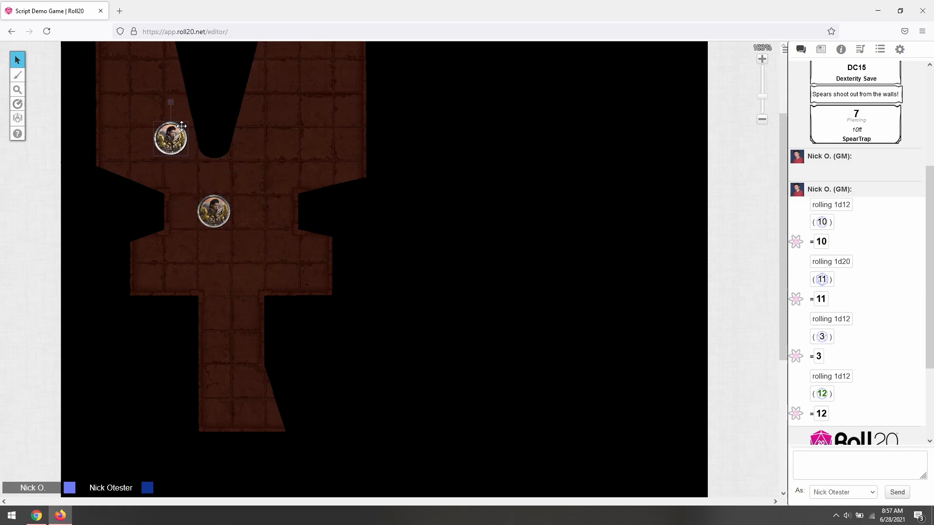
{"action": "left_click_drag", "start_coordinate": [170, 138], "coordinate": [152, 118]}
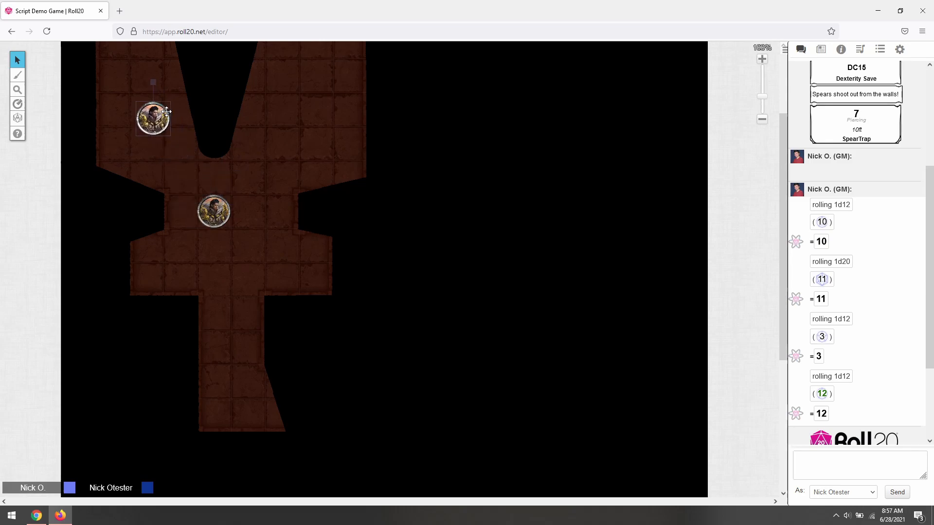
{"action": "left_click_drag", "start_coordinate": [152, 118], "coordinate": [146, 113]}
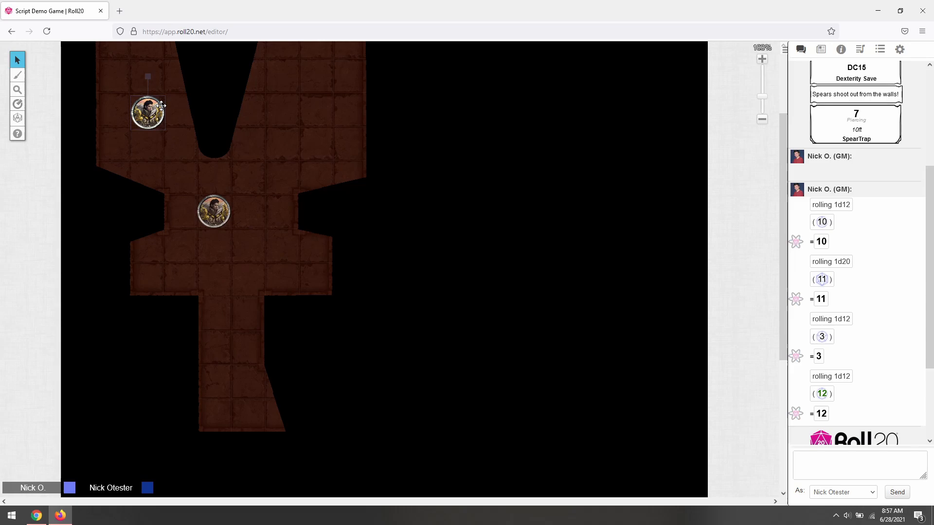
{"action": "left_click", "coordinate": [147, 112]}
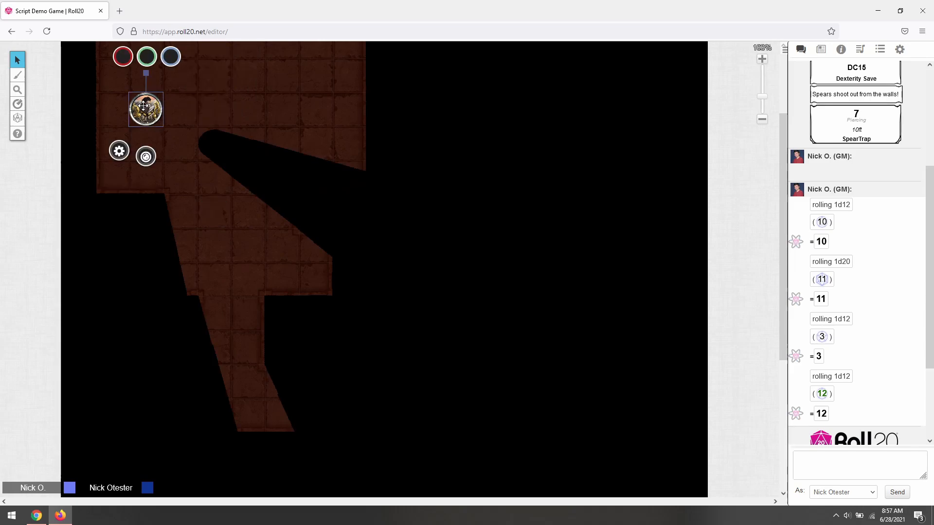
{"action": "mouse_move", "coordinate": [269, 189]}
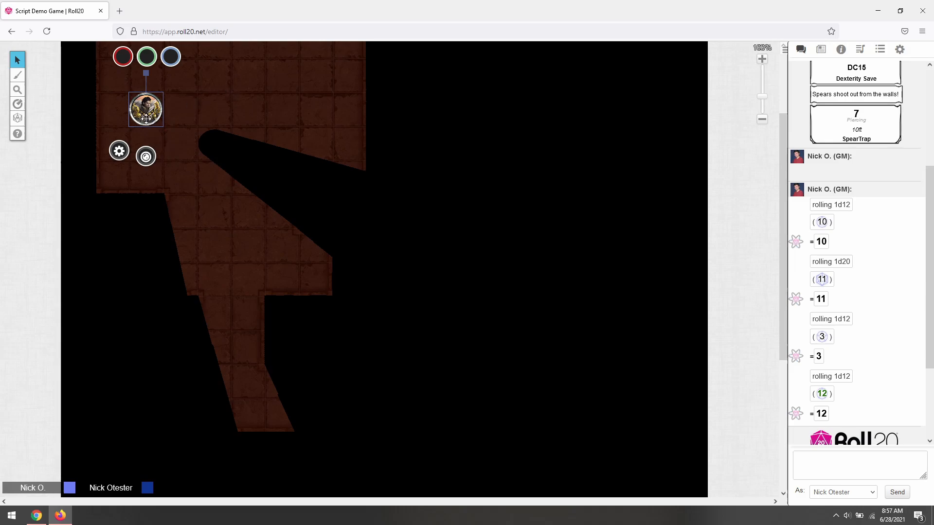
{"action": "left_click_drag", "start_coordinate": [146, 109], "coordinate": [237, 368]}
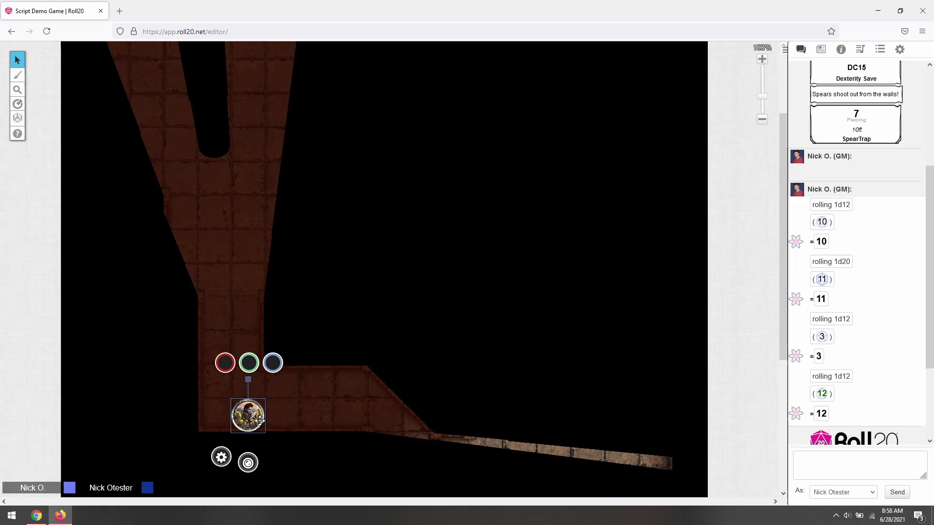
{"action": "left_click_drag", "start_coordinate": [247, 416], "coordinate": [246, 167]}
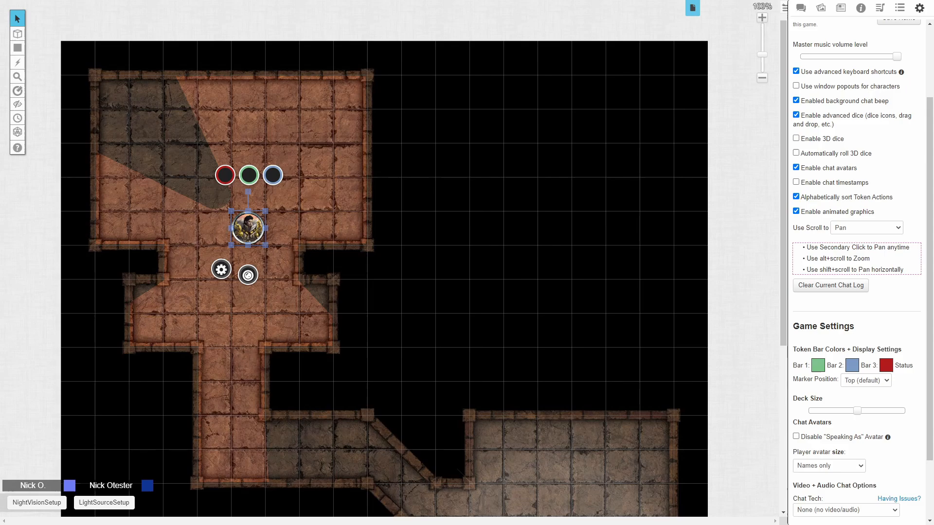
From the game pages list, switch Explorer Mode On in the demo page's Dynamic Lighting settings.
{"action": "left_click", "coordinate": [692, 8]}
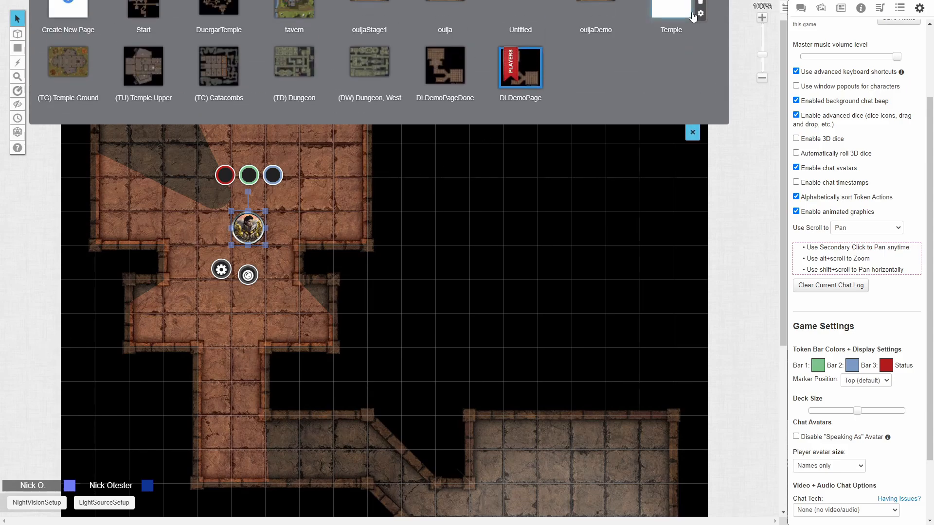
{"action": "left_click", "coordinate": [700, 13]}
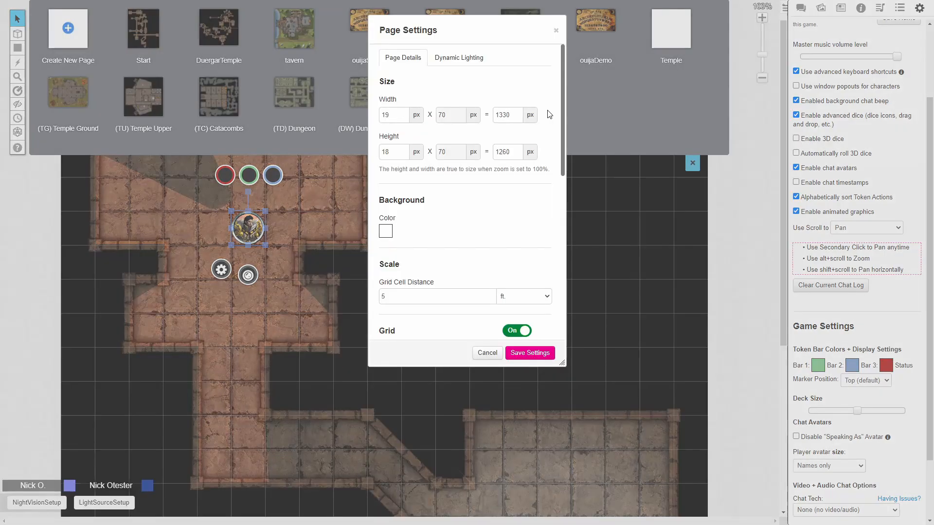
{"action": "left_click", "coordinate": [459, 58]}
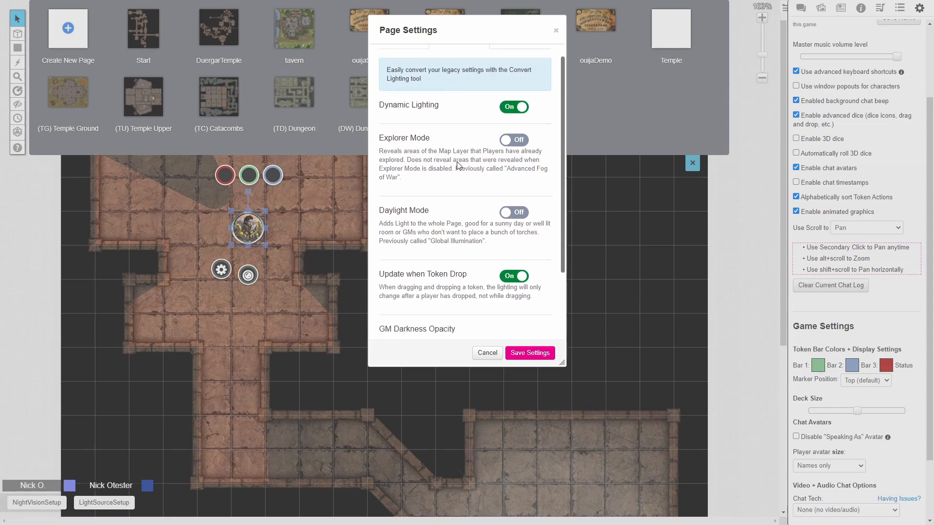
{"action": "left_click", "coordinate": [512, 108]}
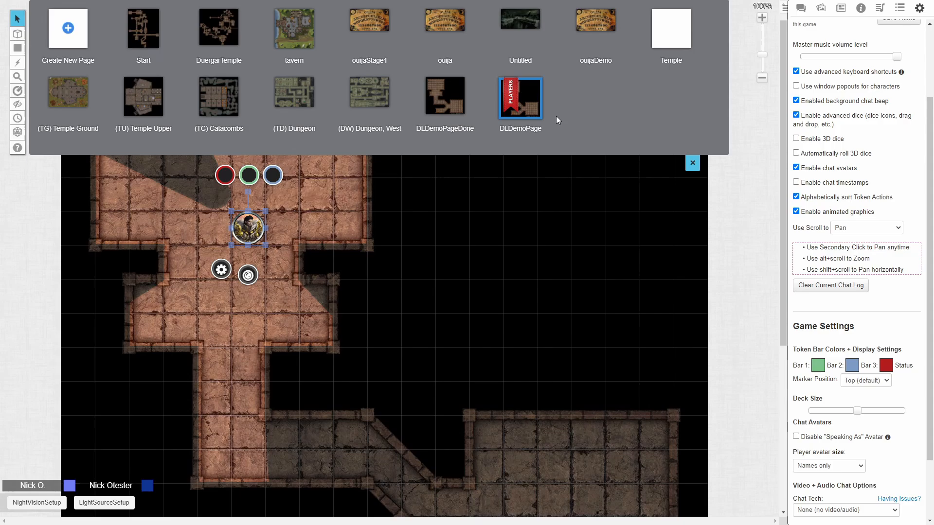
{"action": "mouse_move", "coordinate": [692, 165]}
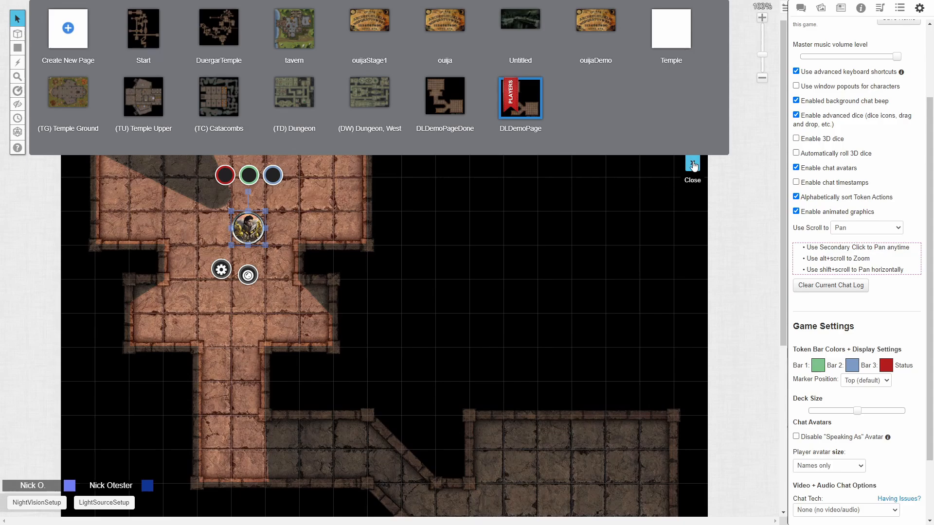
Close the pages list and walk the hero token down through the middle room into the lower corridor.
{"action": "left_click", "coordinate": [692, 165]}
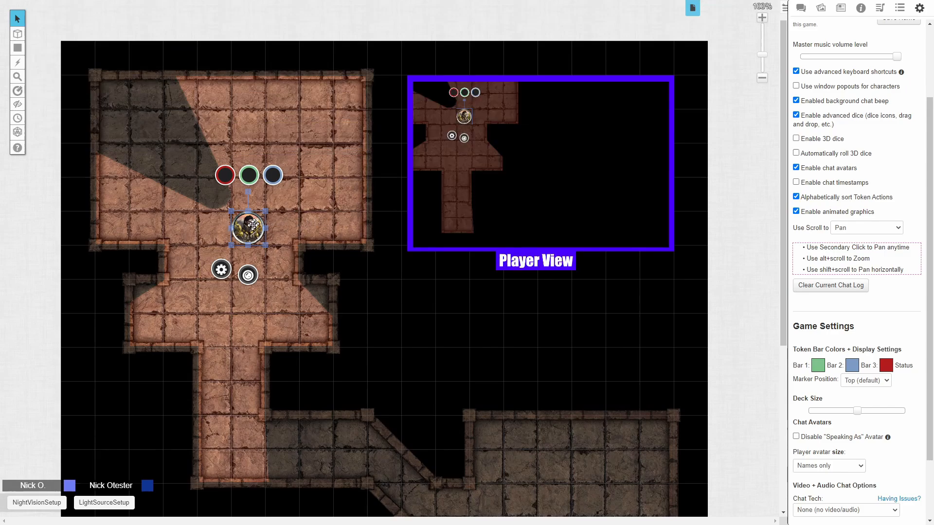
{"action": "left_click_drag", "start_coordinate": [247, 228], "coordinate": [247, 295]}
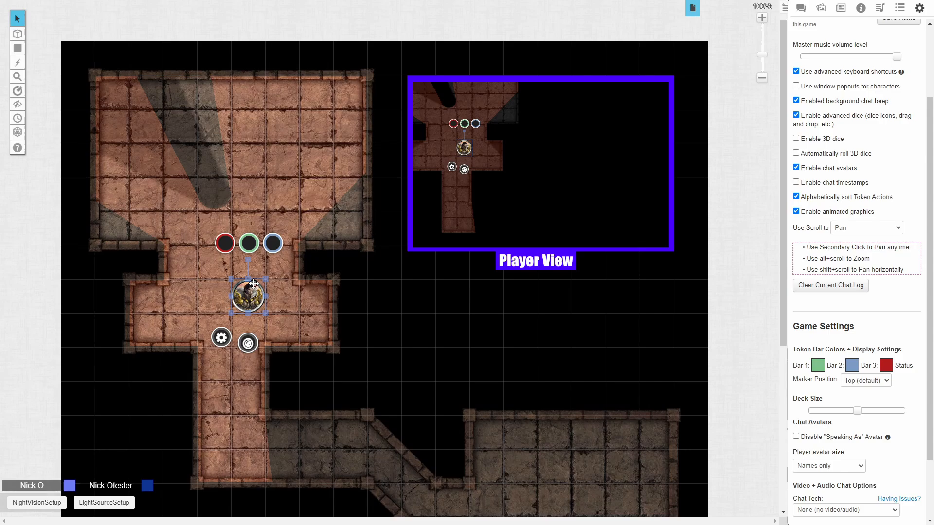
{"action": "left_click_drag", "start_coordinate": [249, 296], "coordinate": [241, 325]}
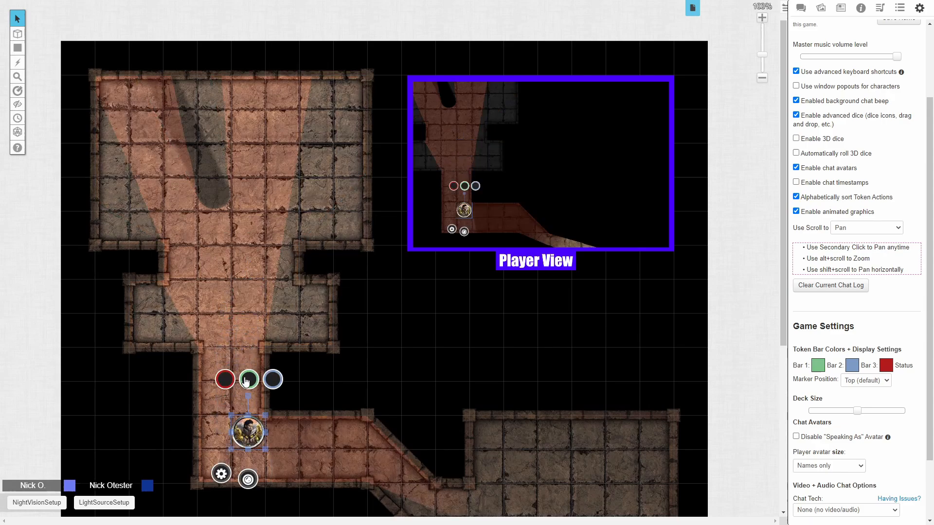
{"action": "left_click_drag", "start_coordinate": [247, 433], "coordinate": [291, 451]}
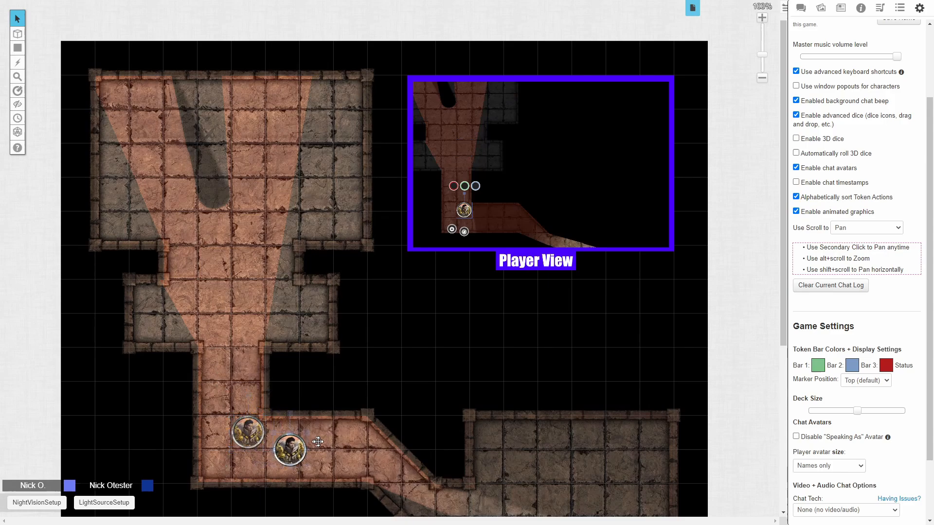